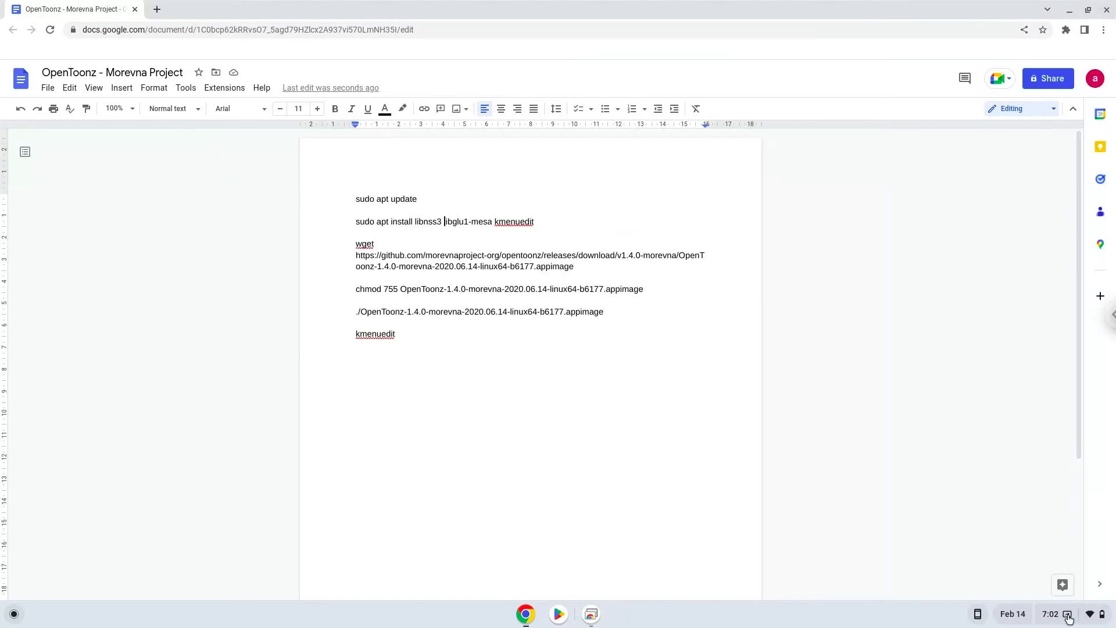
Open ChromeOS Settings through the shelf's system status panel
click(1054, 614)
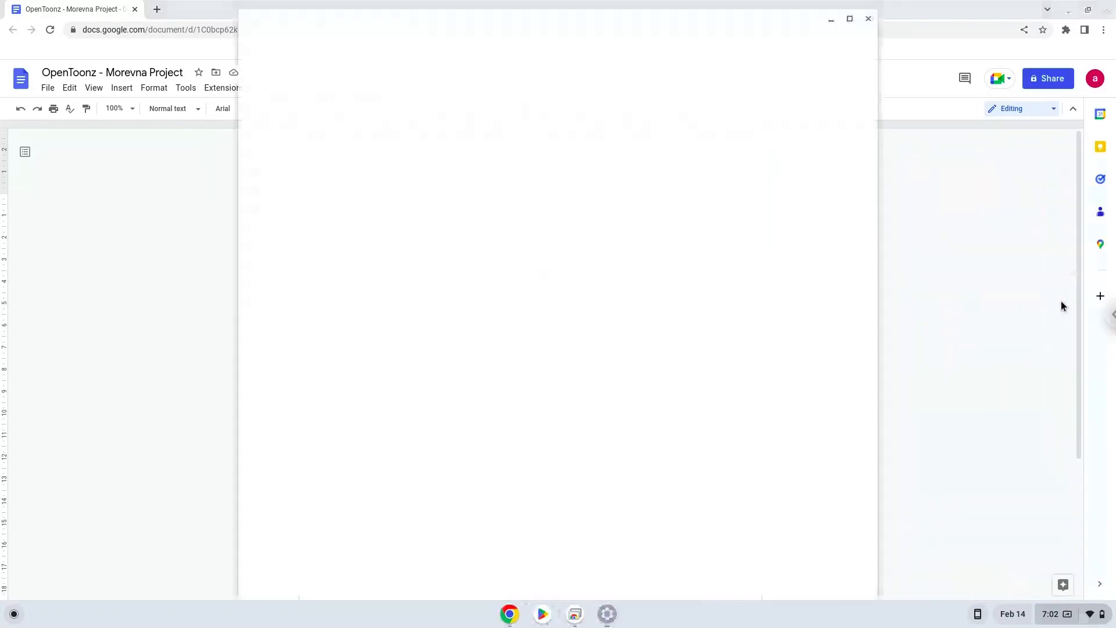
click(607, 614)
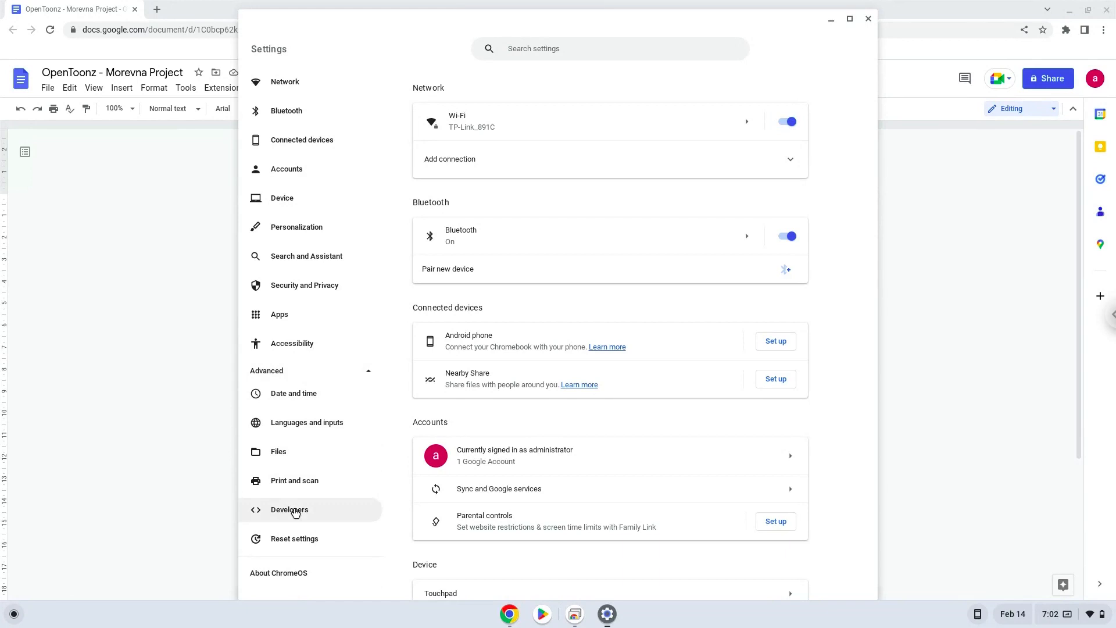
Turn on the Linux development environment under Developers and install it with the recommended disk size
click(289, 509)
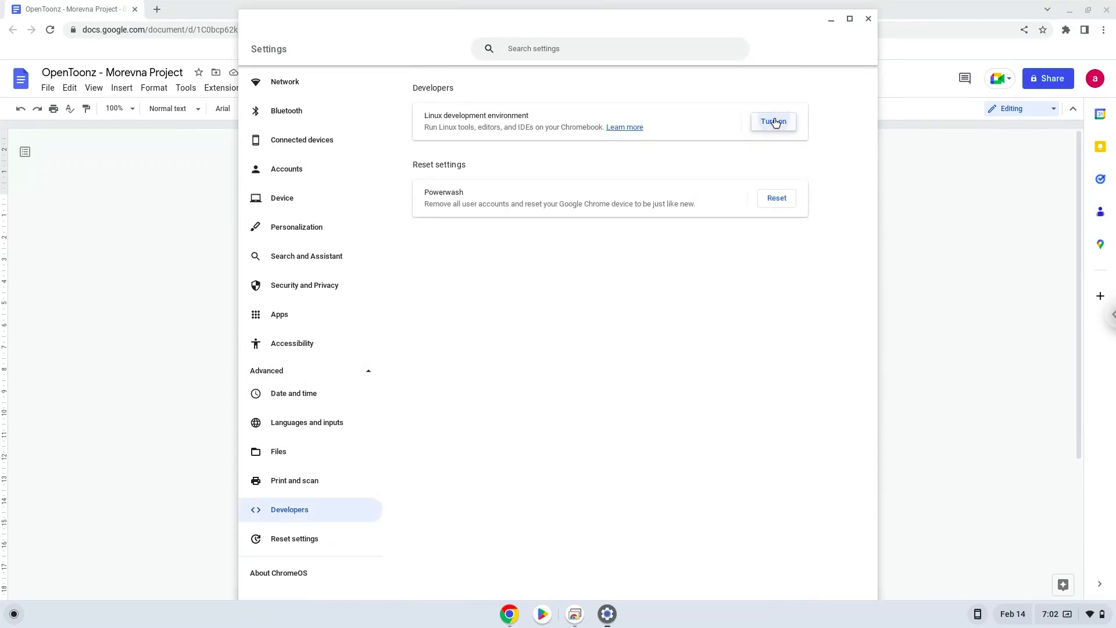
click(773, 121)
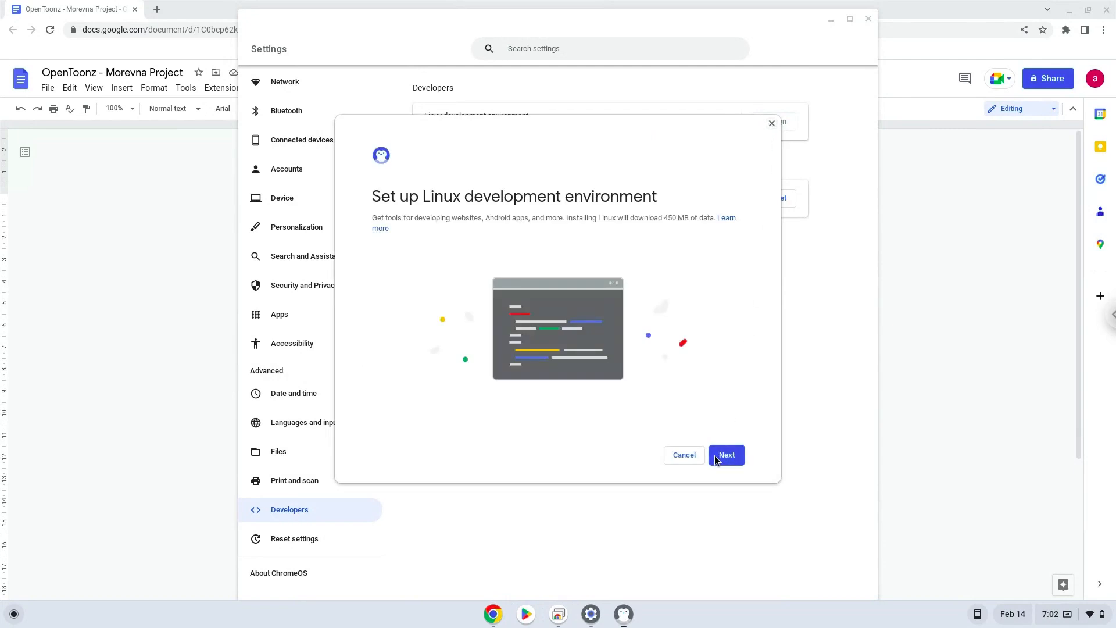
click(726, 455)
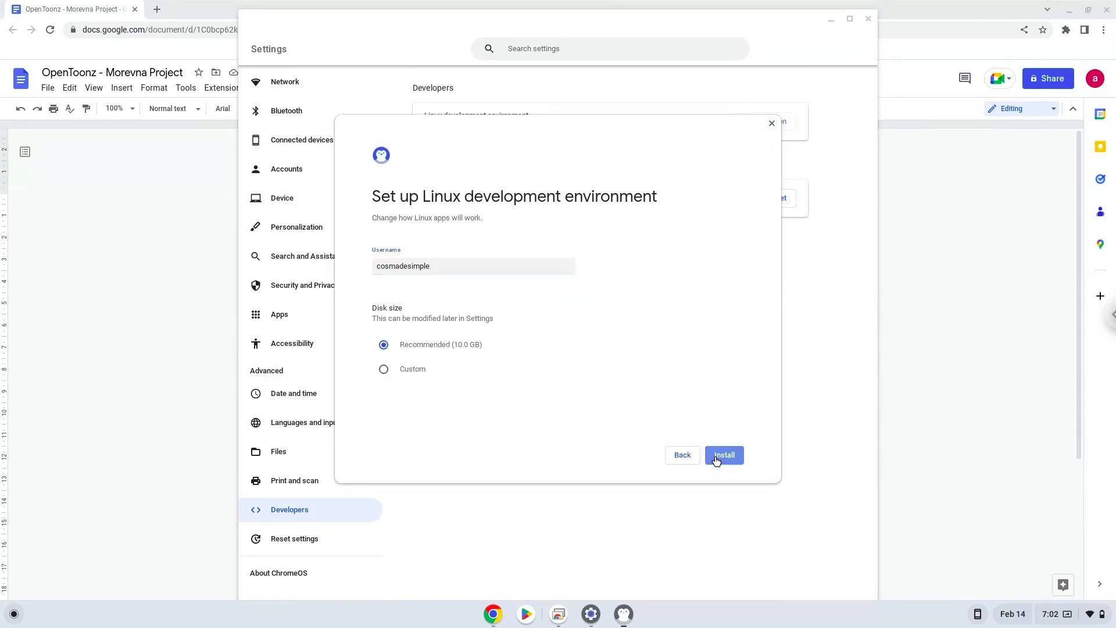
click(724, 454)
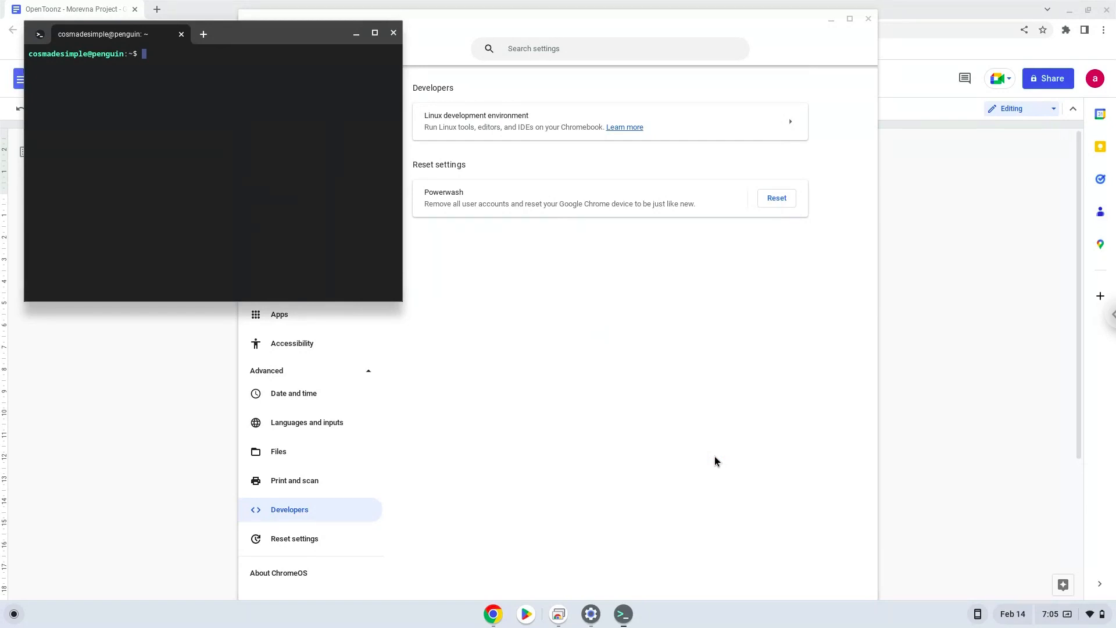
mouse_move(405, 54)
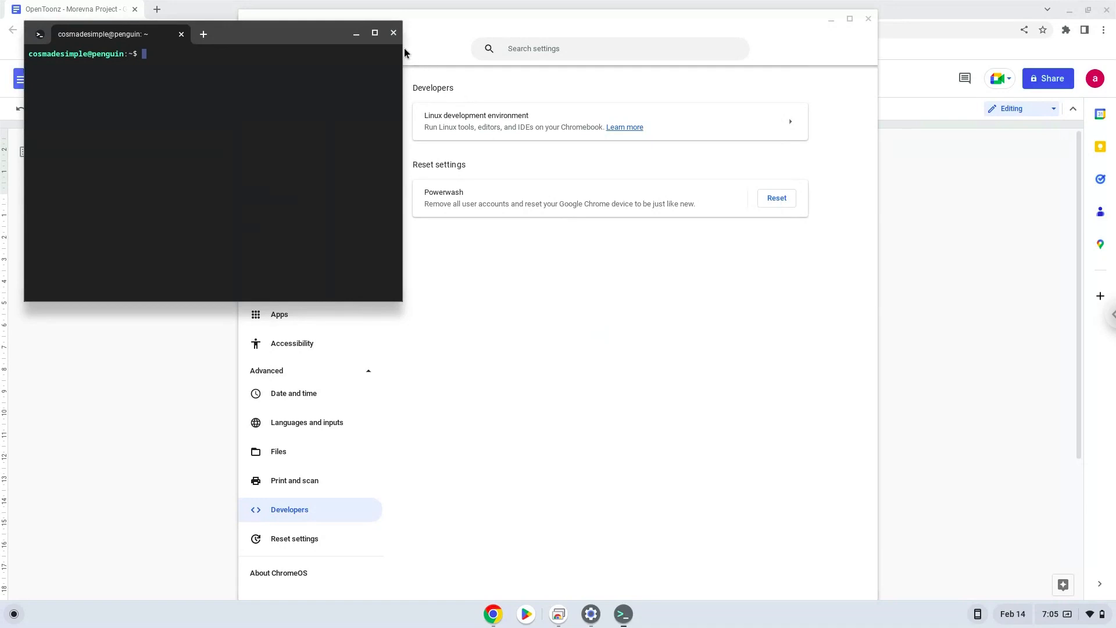
Close the Terminal and Settings windows, then copy 'sudo apt update' from the document
click(393, 32)
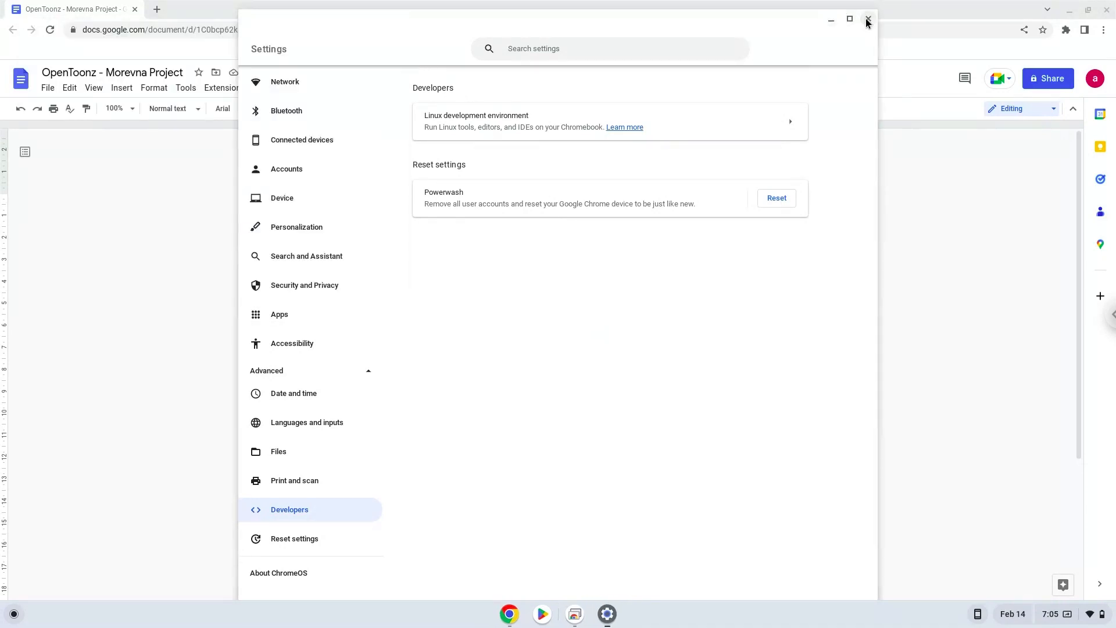
click(867, 19)
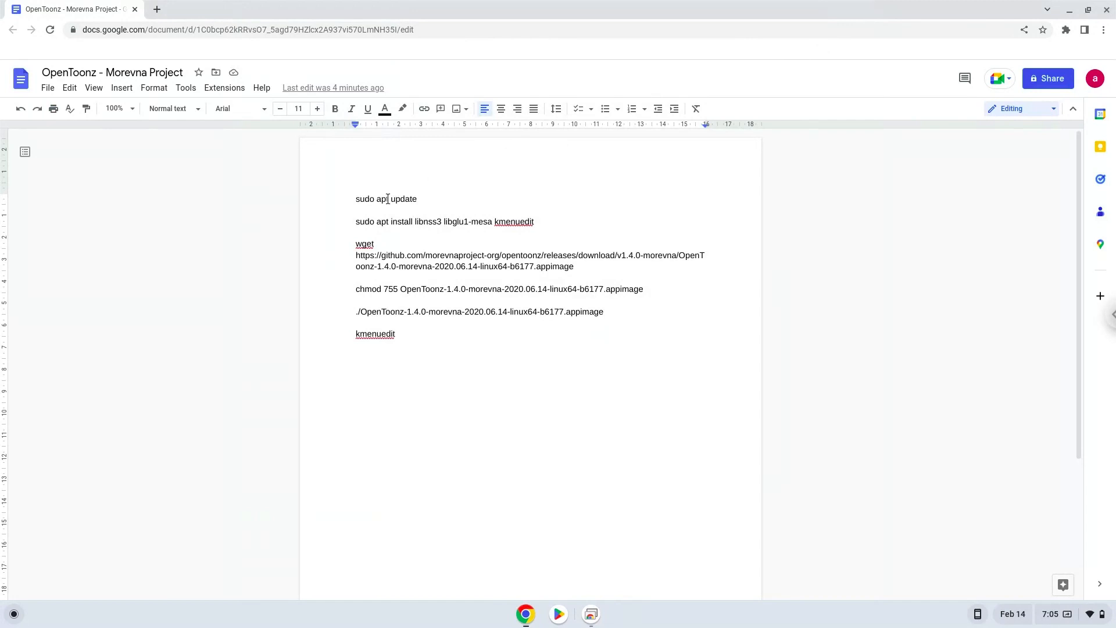
right_click(386, 199)
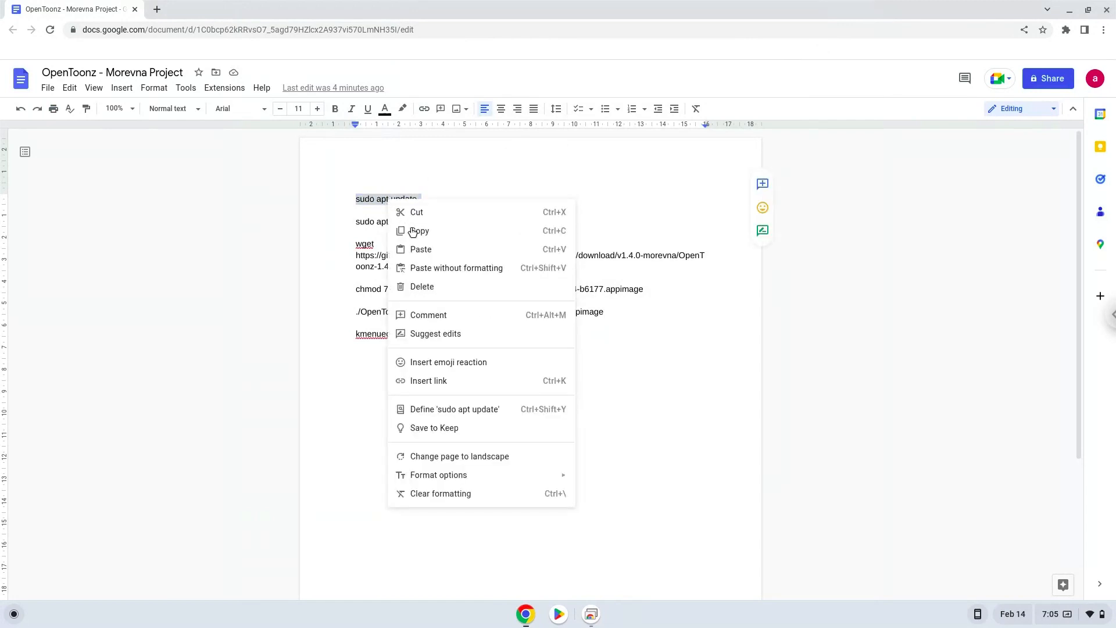
click(190, 445)
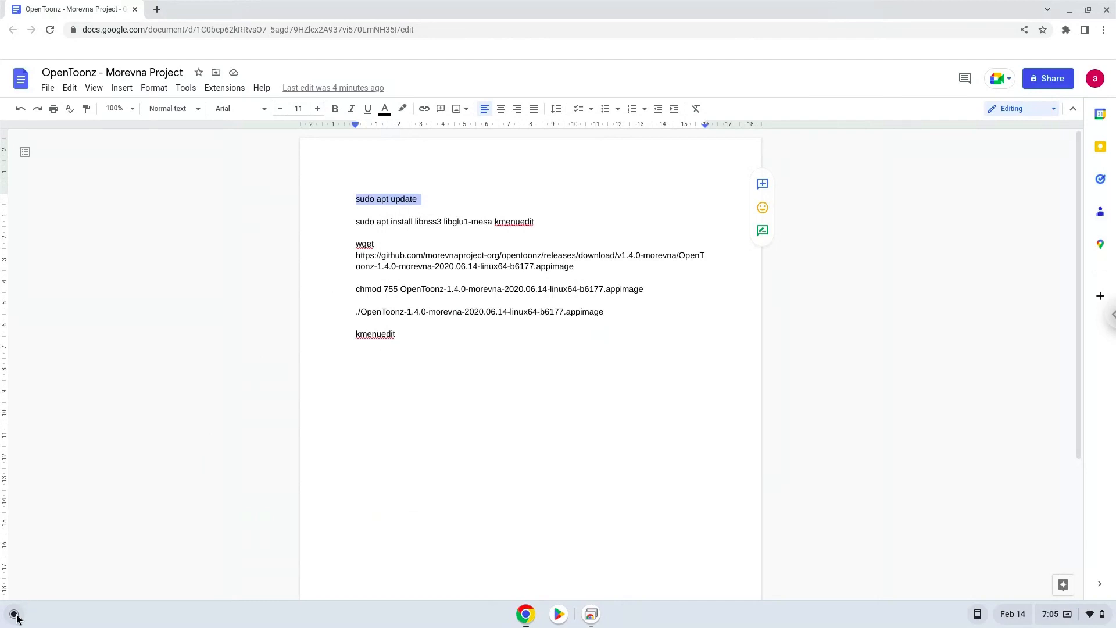
Run 'sudo apt update' in the Linux Terminal from the Launcher, then return to the document
click(12, 614)
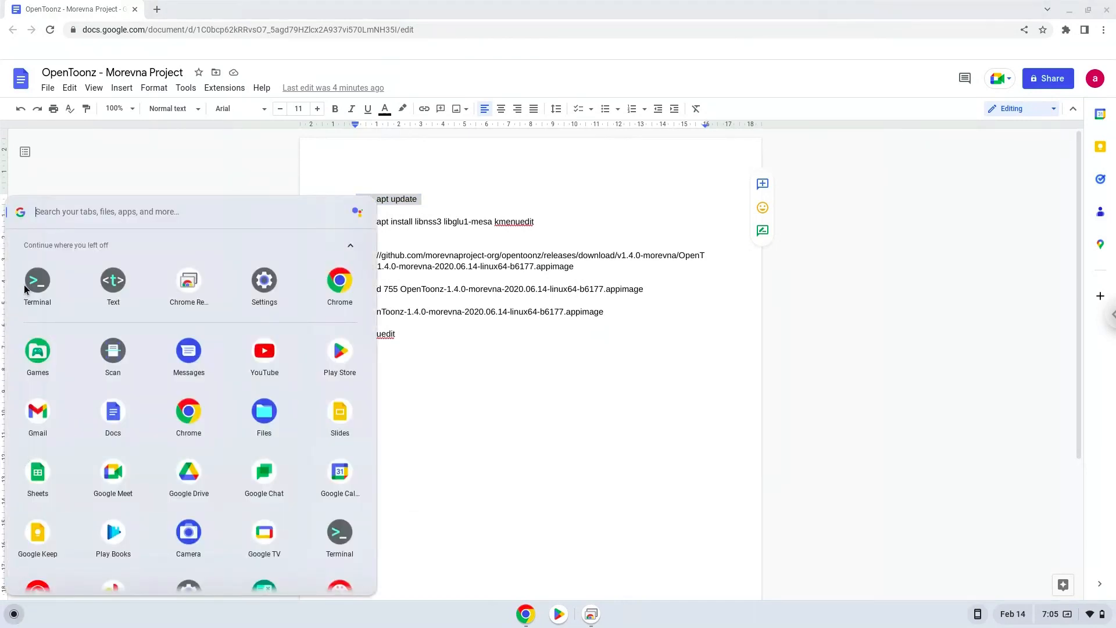
click(37, 280)
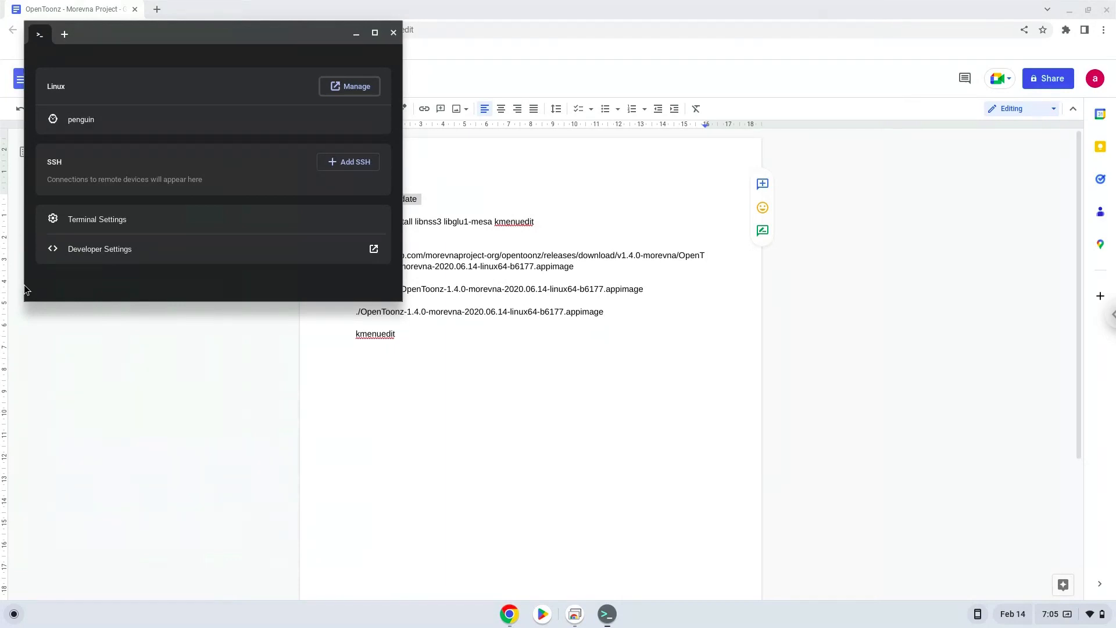
mouse_move(41, 271)
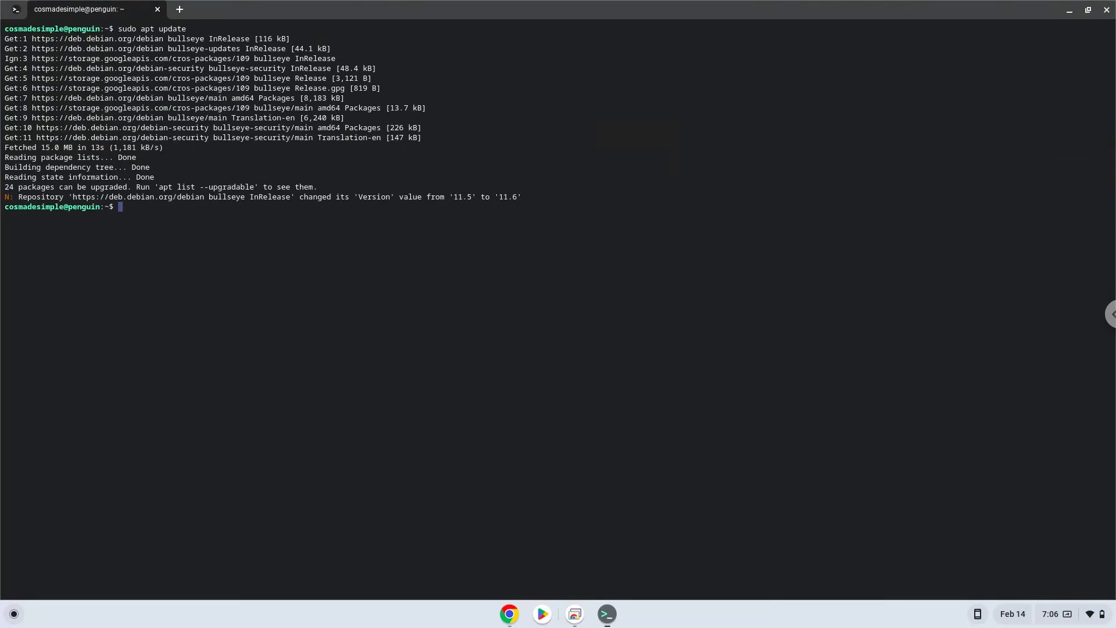
mouse_move(356, 272)
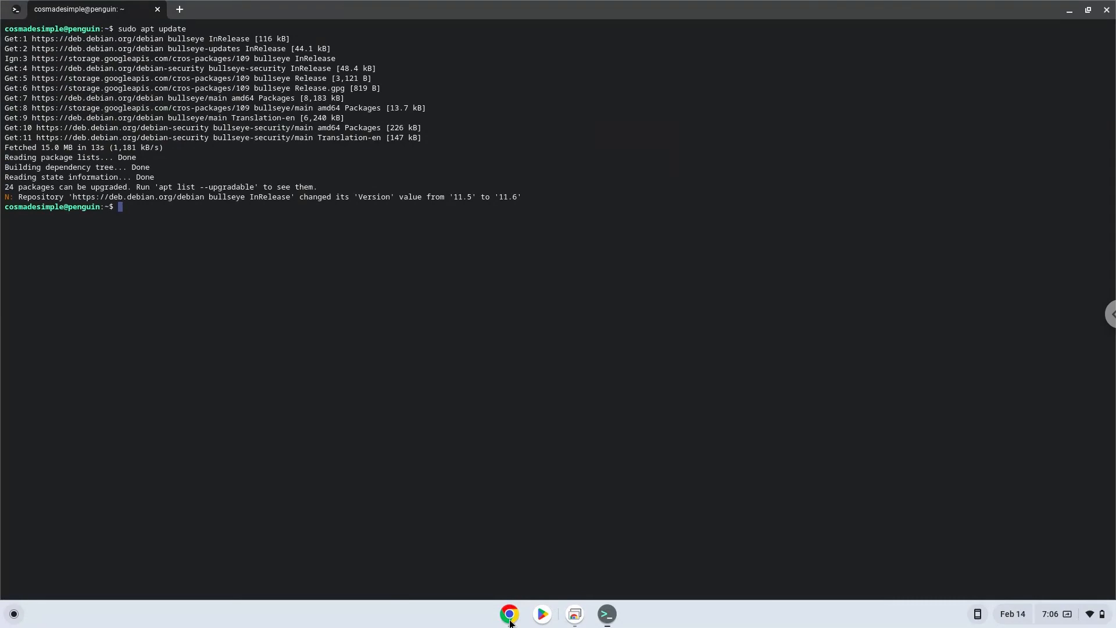
click(510, 614)
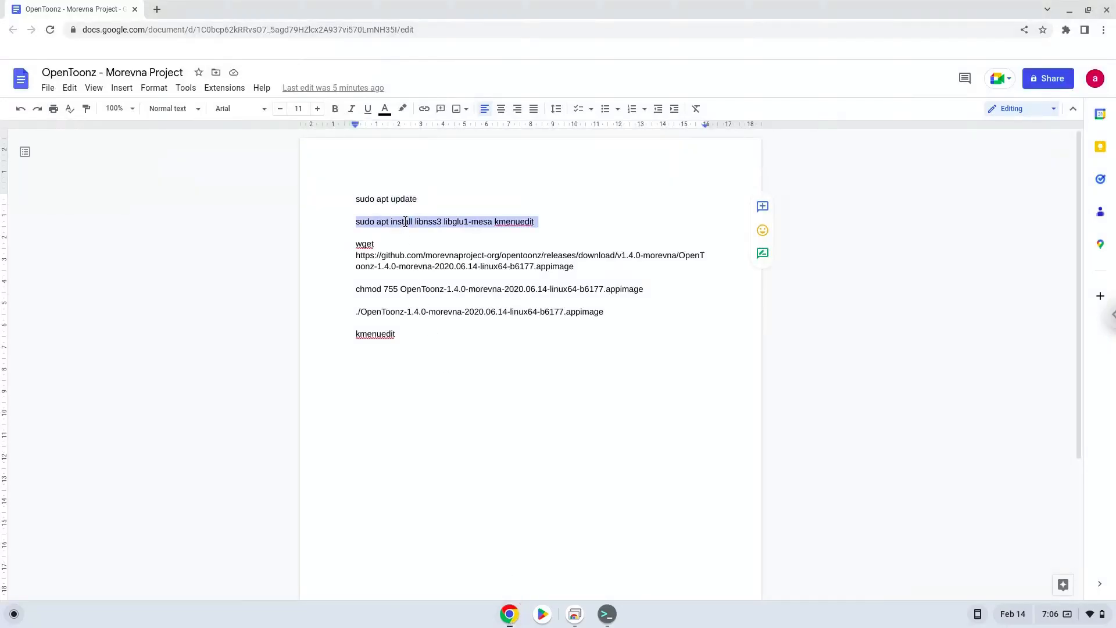
Copy the 'sudo apt install' line for libnss3, libglu1-mesa and kmenuedit
right_click(445, 222)
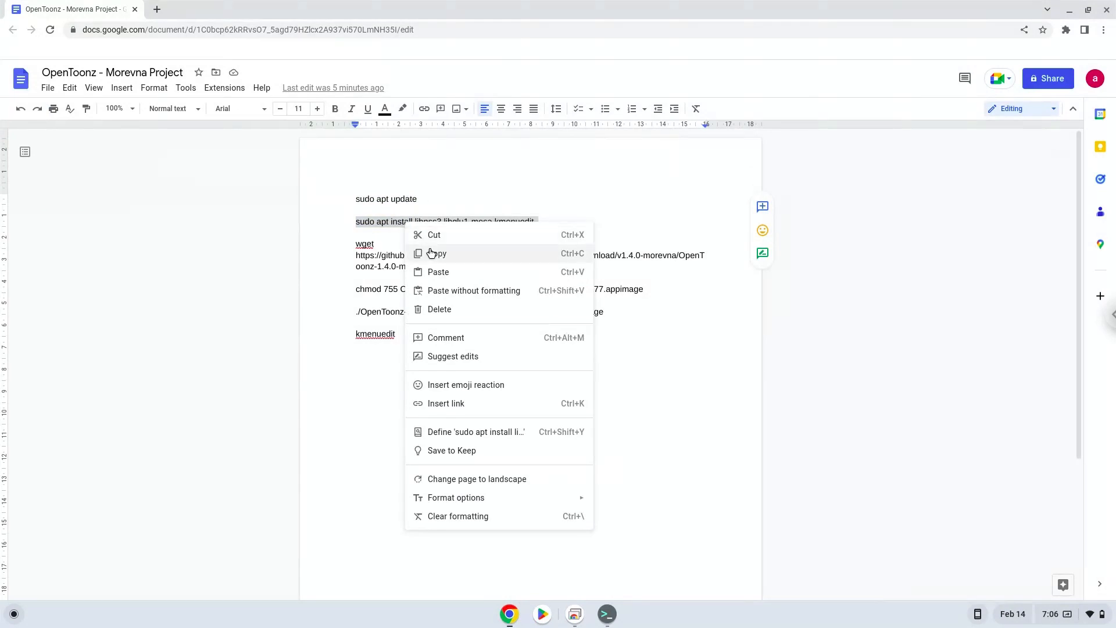
click(439, 254)
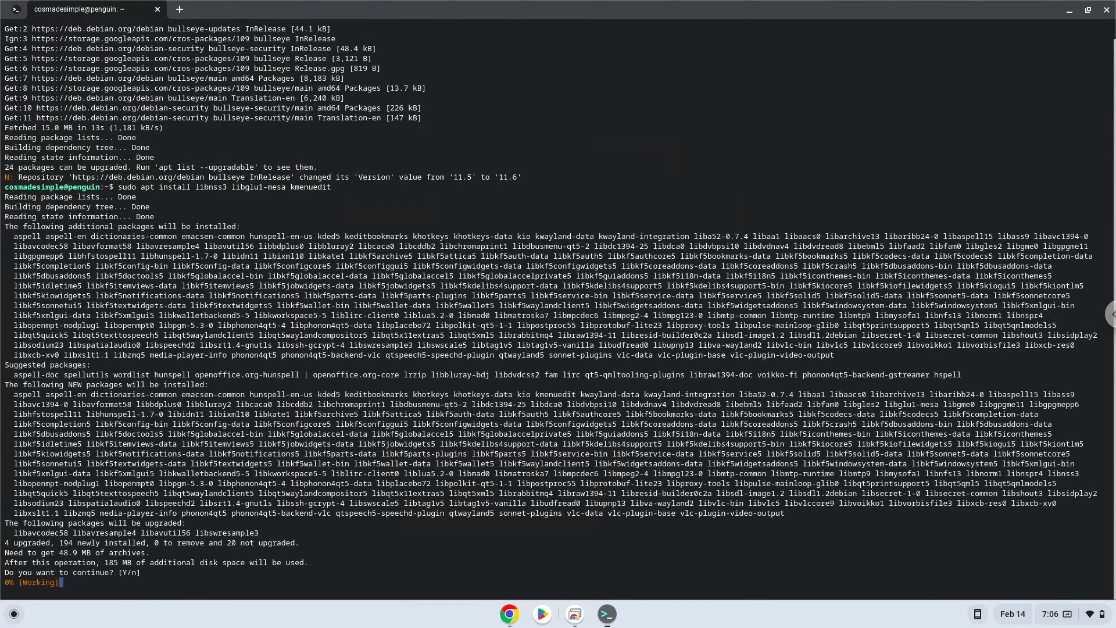
Confirm the package installation with Y, then switch back to the commands document
text(Y)
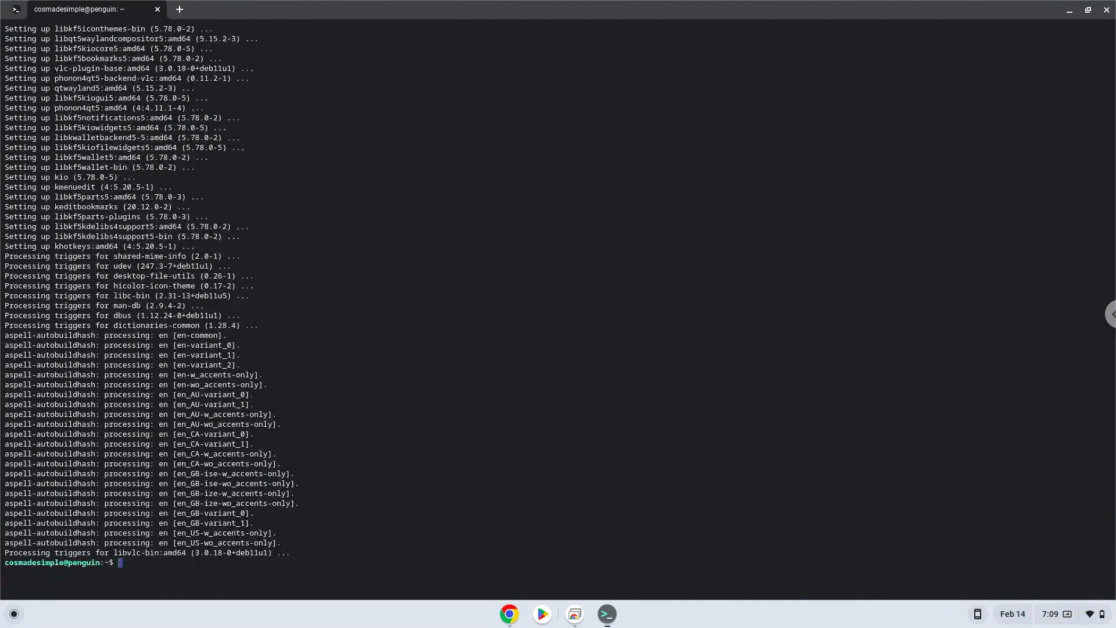
mouse_move(498, 594)
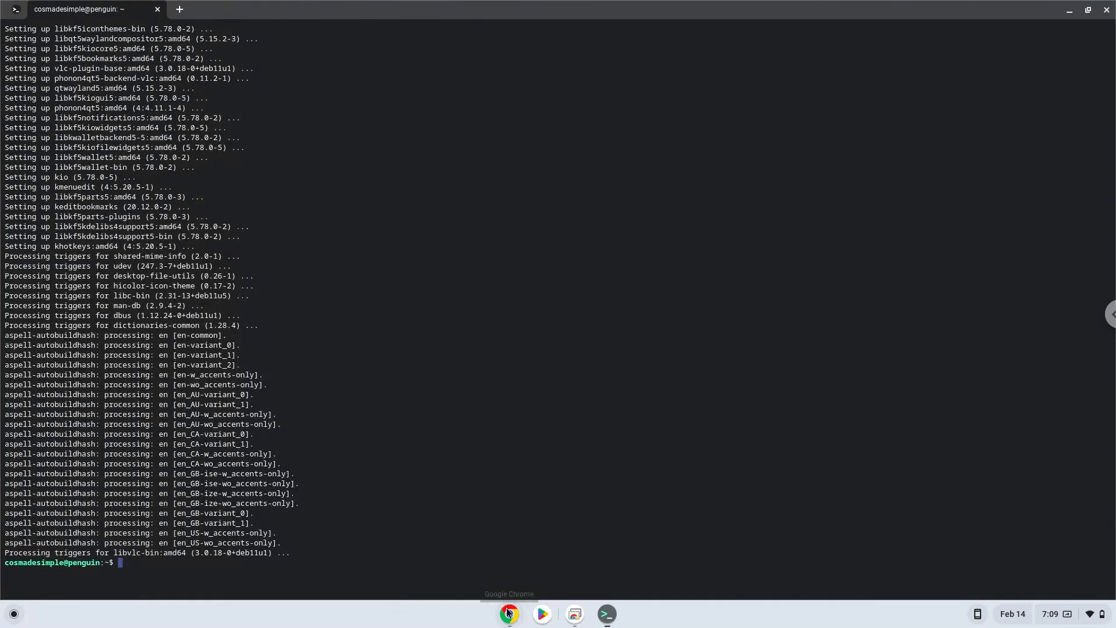
click(508, 614)
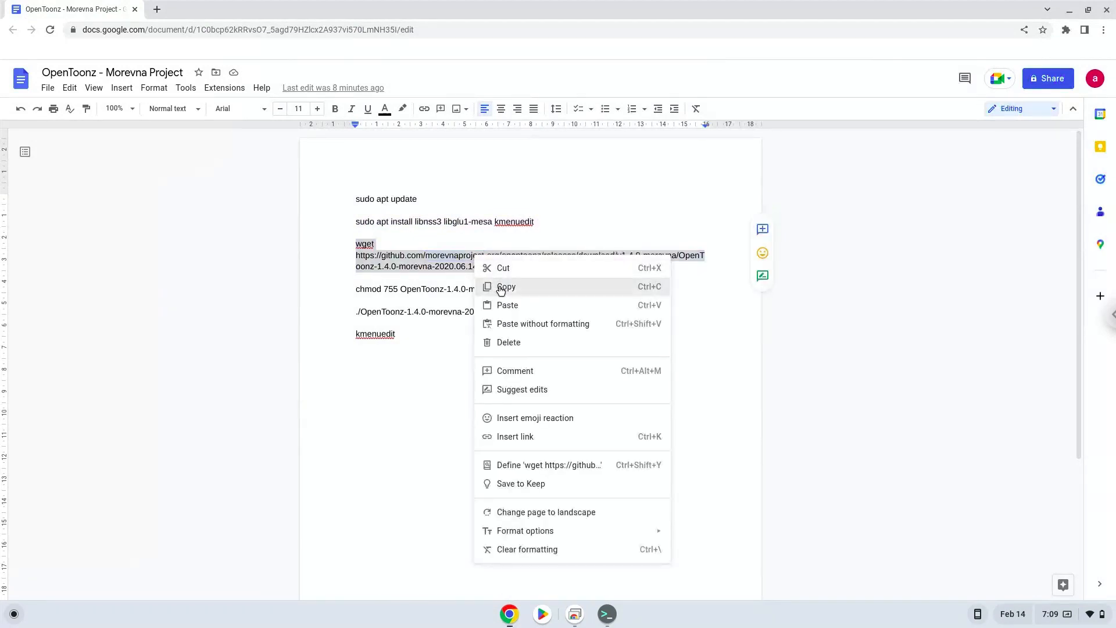
Copy the wget download, chmod 755 and ./OpenToonz launch commands in turn
click(506, 286)
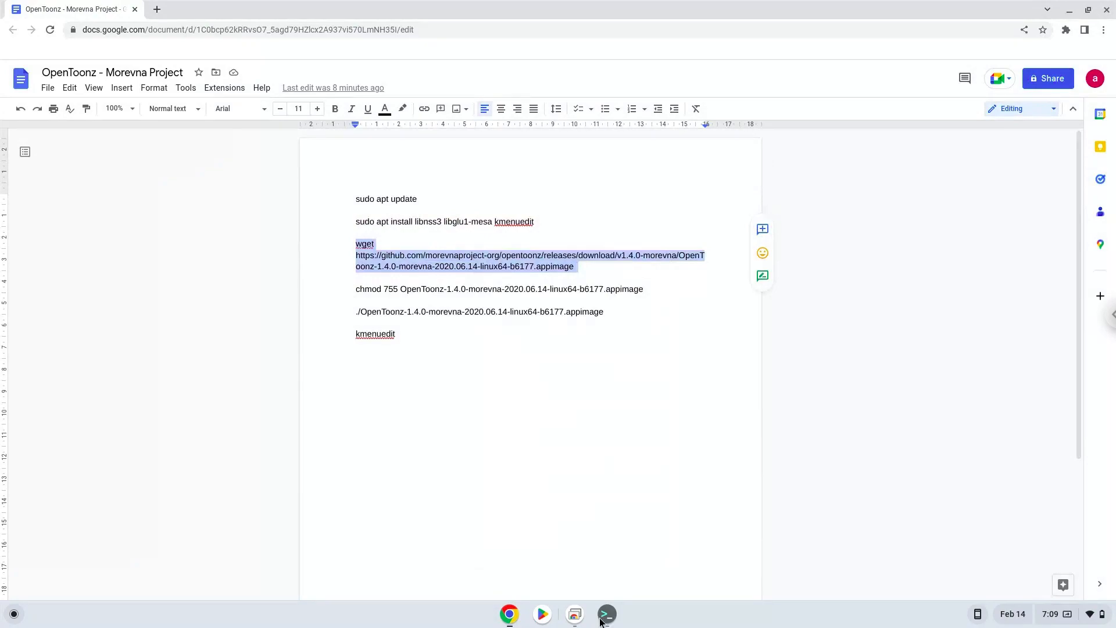
click(606, 614)
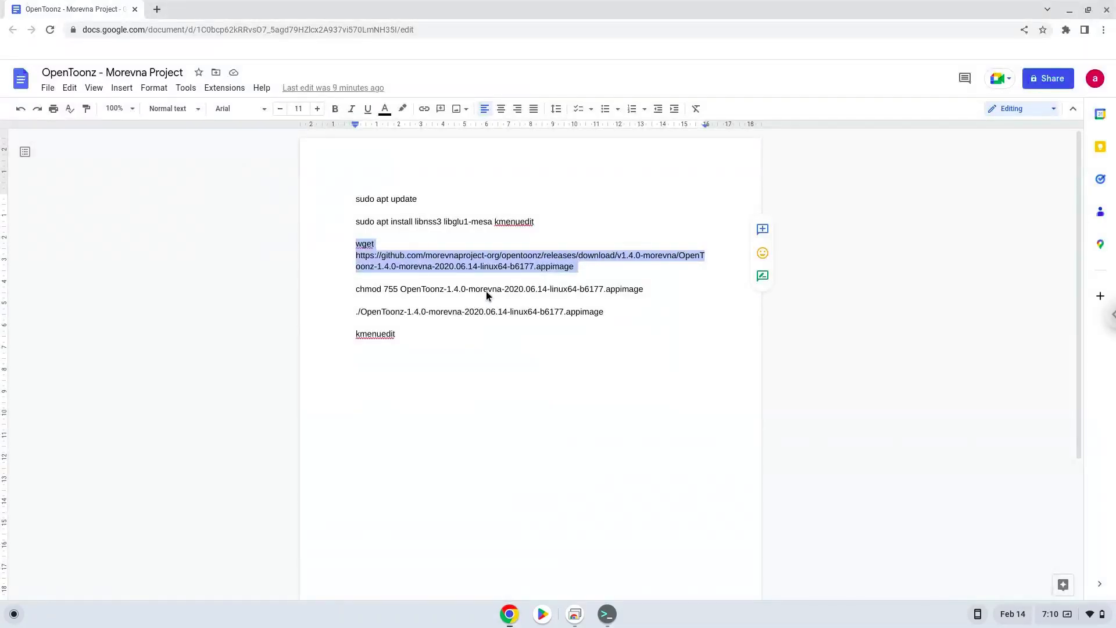
triple_click(499, 288)
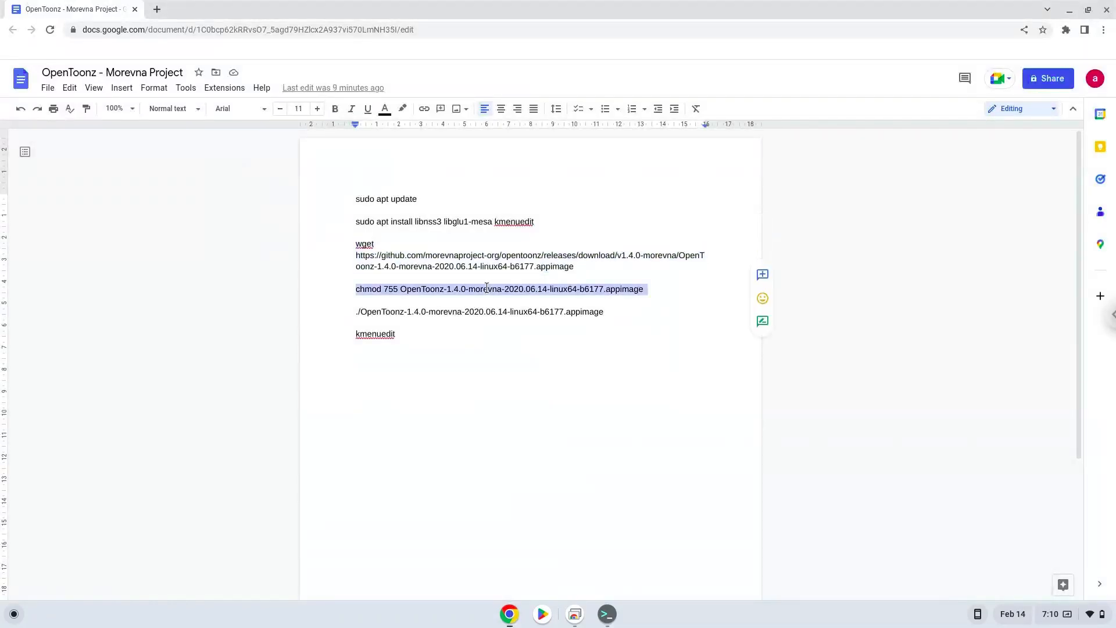
right_click(487, 288)
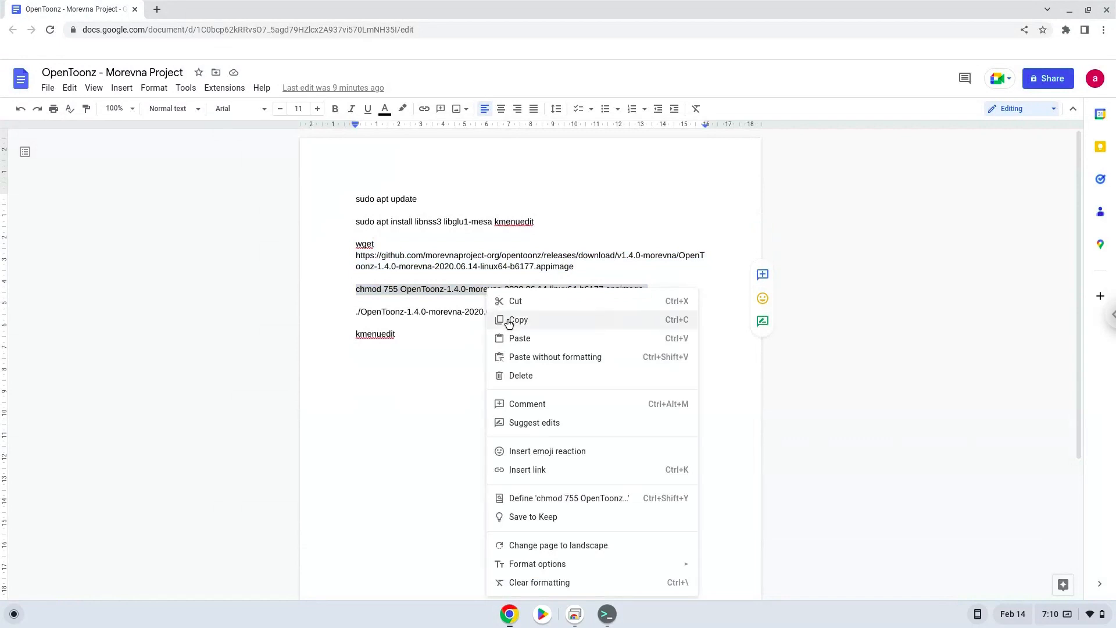
click(518, 320)
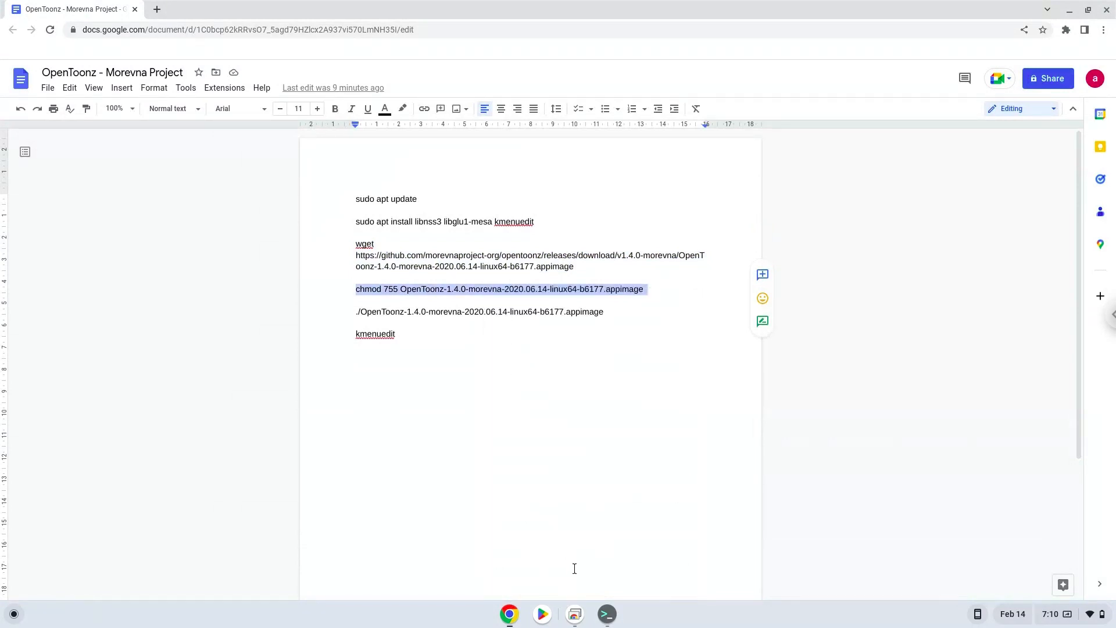
mouse_move(587, 493)
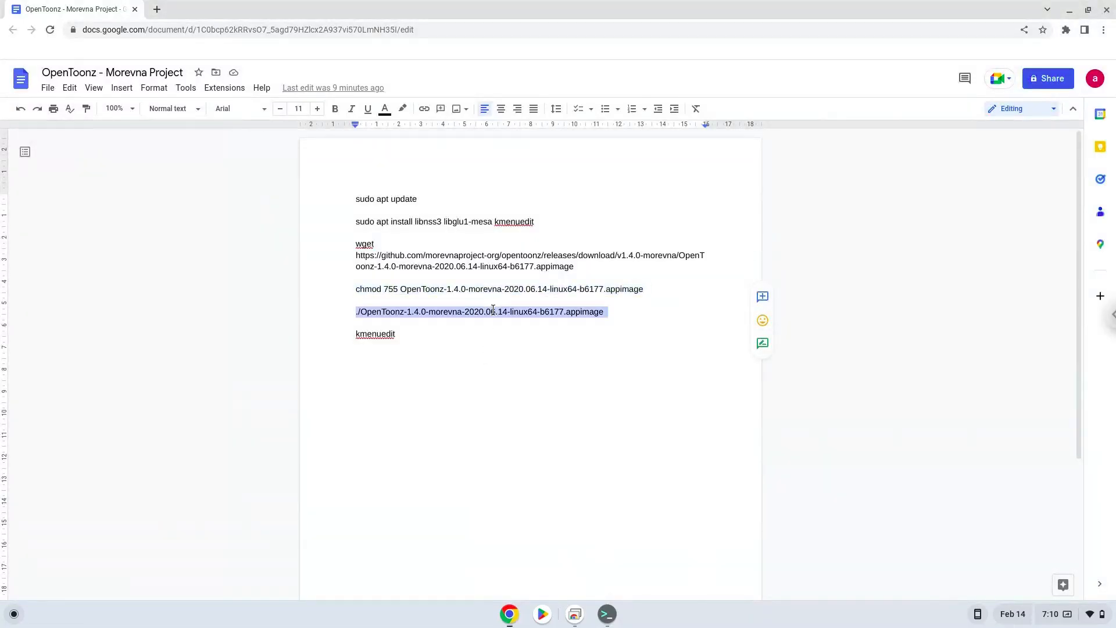
right_click(480, 311)
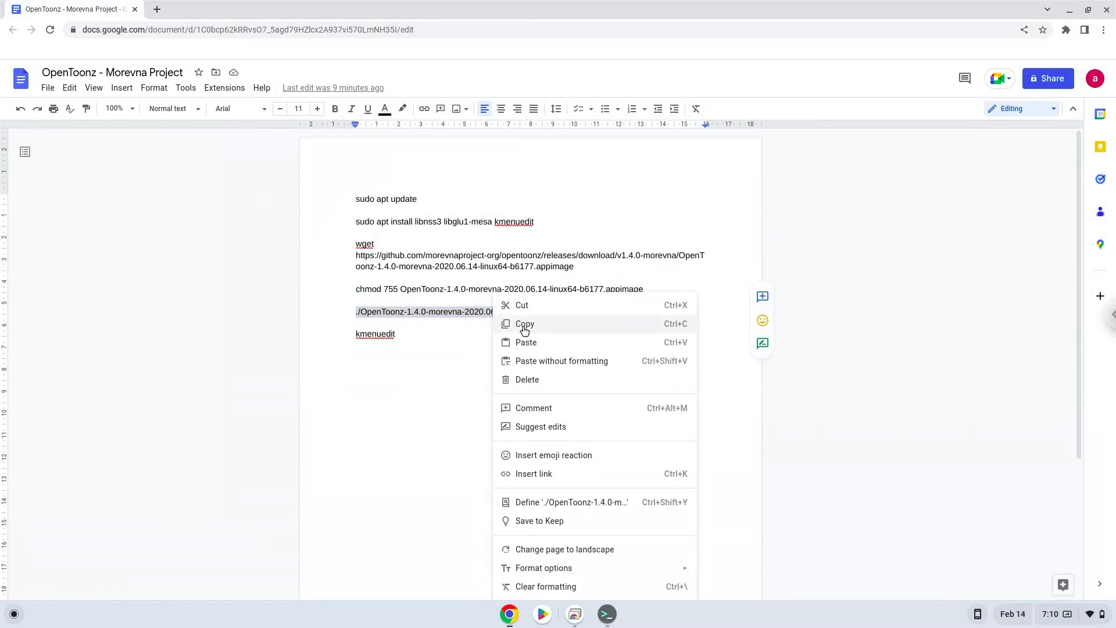
click(525, 323)
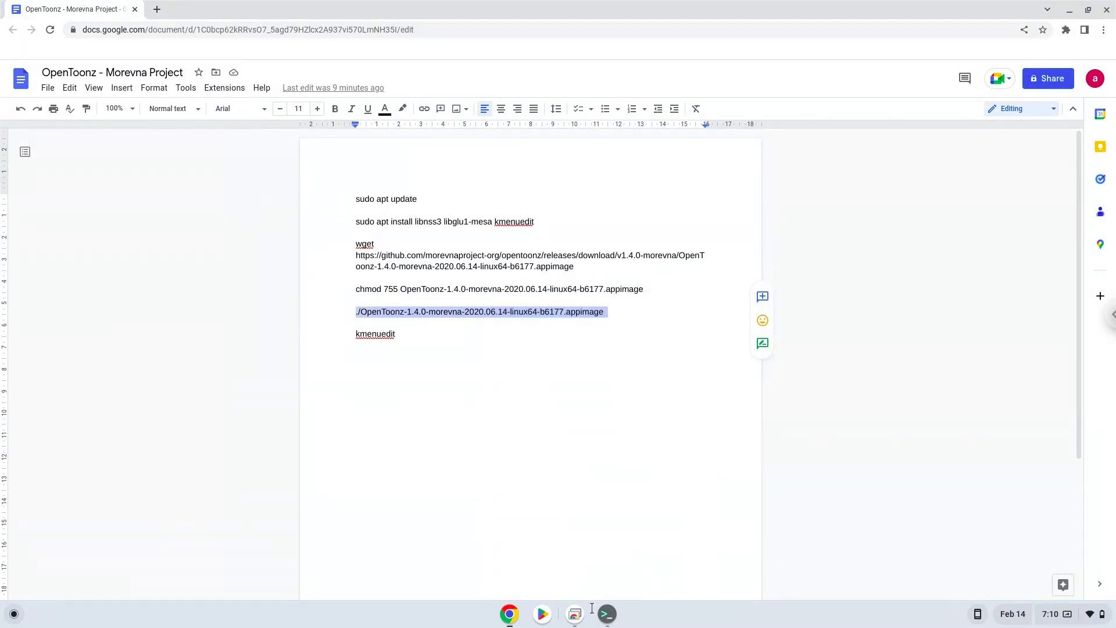
Run the ./OpenToonz AppImage command in the Terminal to start OpenToonz
click(605, 614)
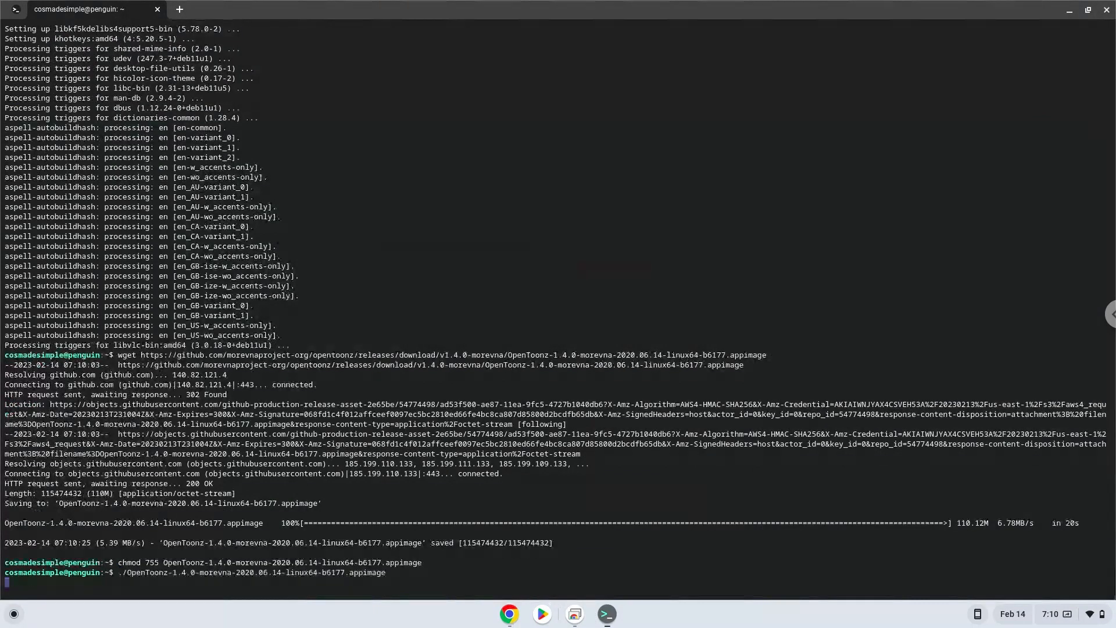
key(Return)
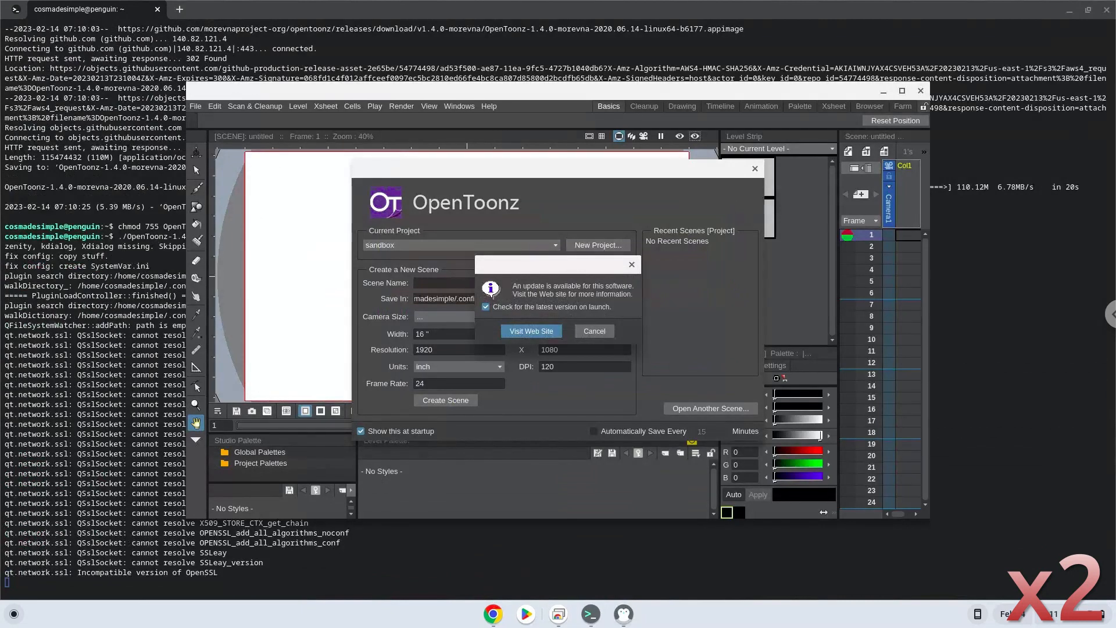
Cancel OpenToonz's update notice, then close the app to return to the terminal prompt
click(593, 331)
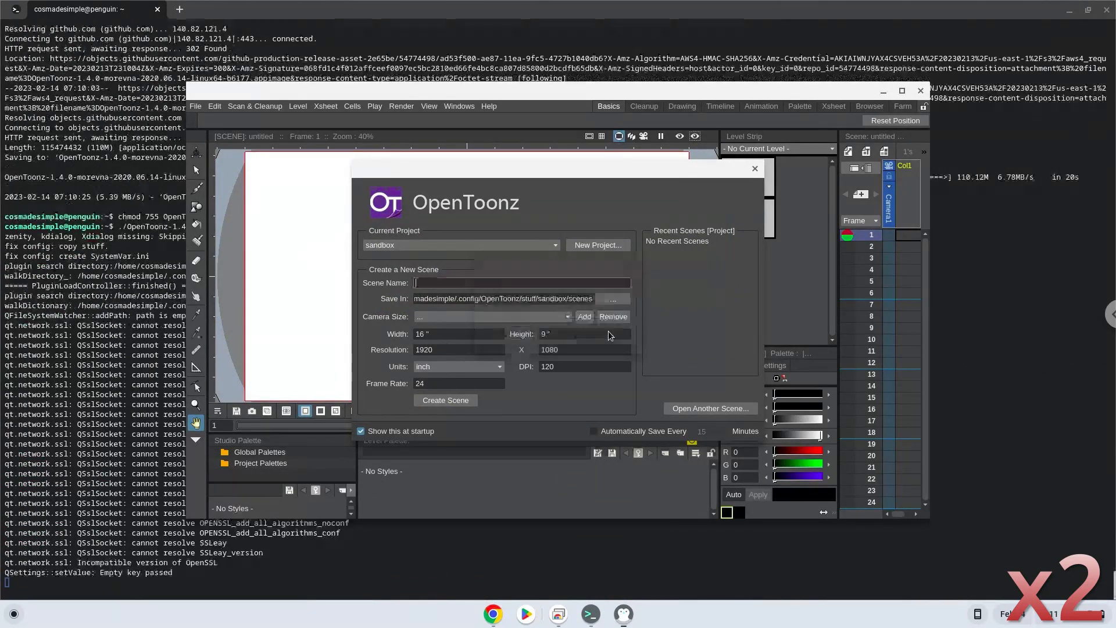
text(1)
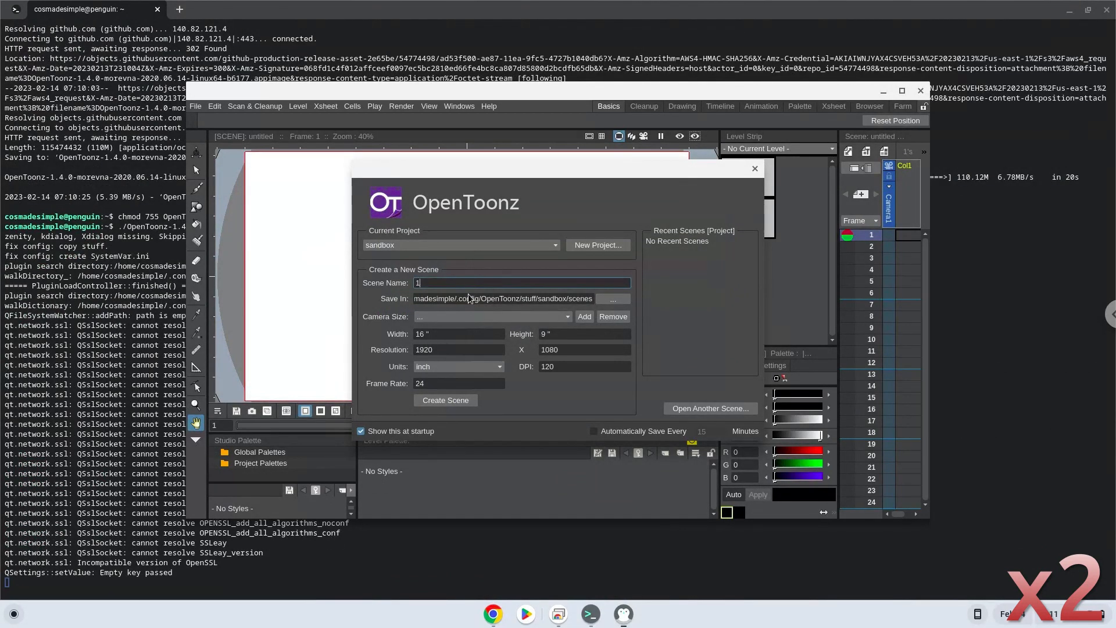
click(445, 399)
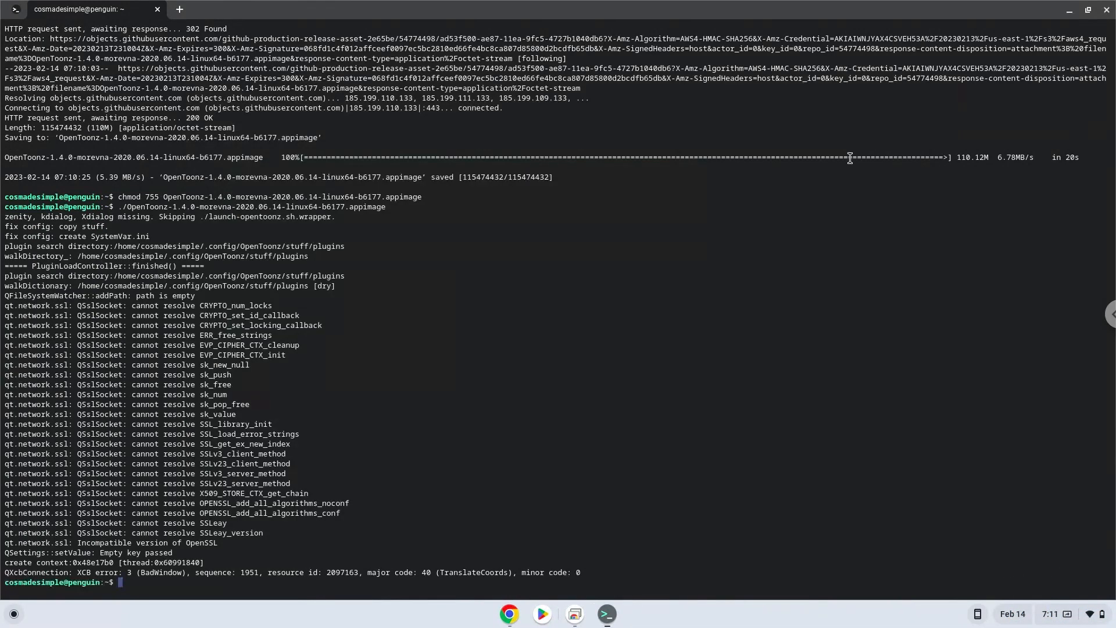
mouse_move(689, 402)
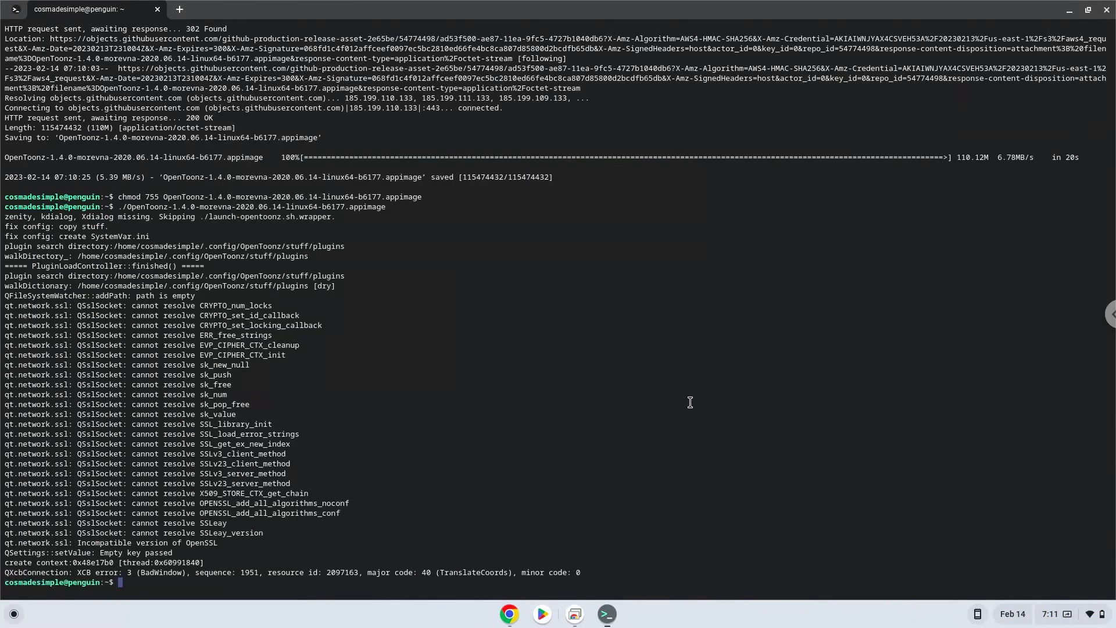
mouse_move(508, 614)
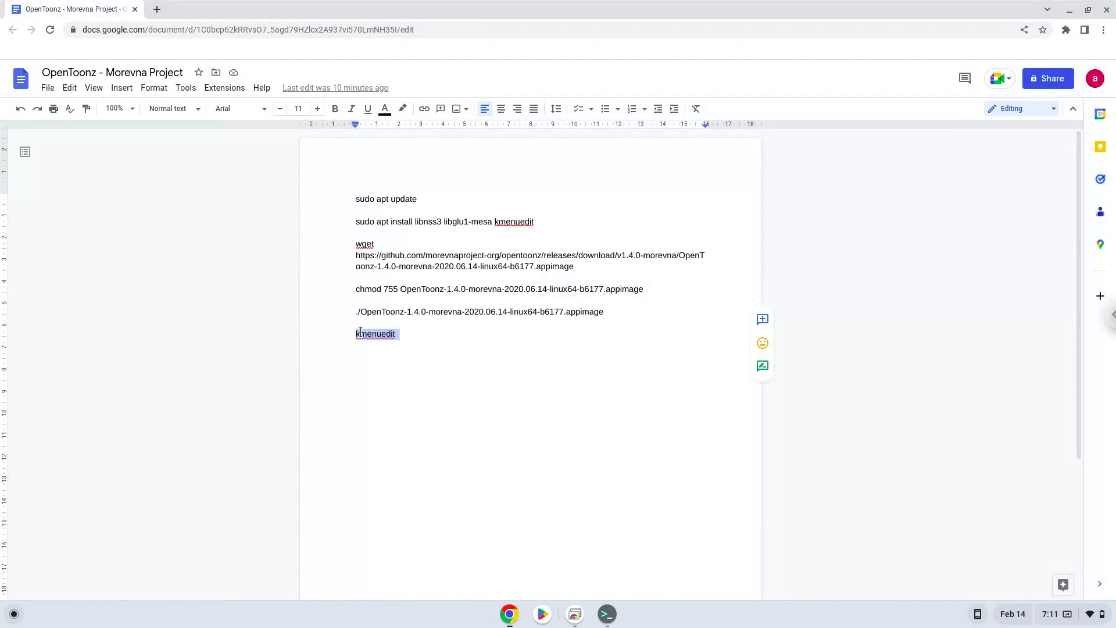
Copy 'kmenuedit' from the document and switch back to the Linux Terminal
right_click(375, 333)
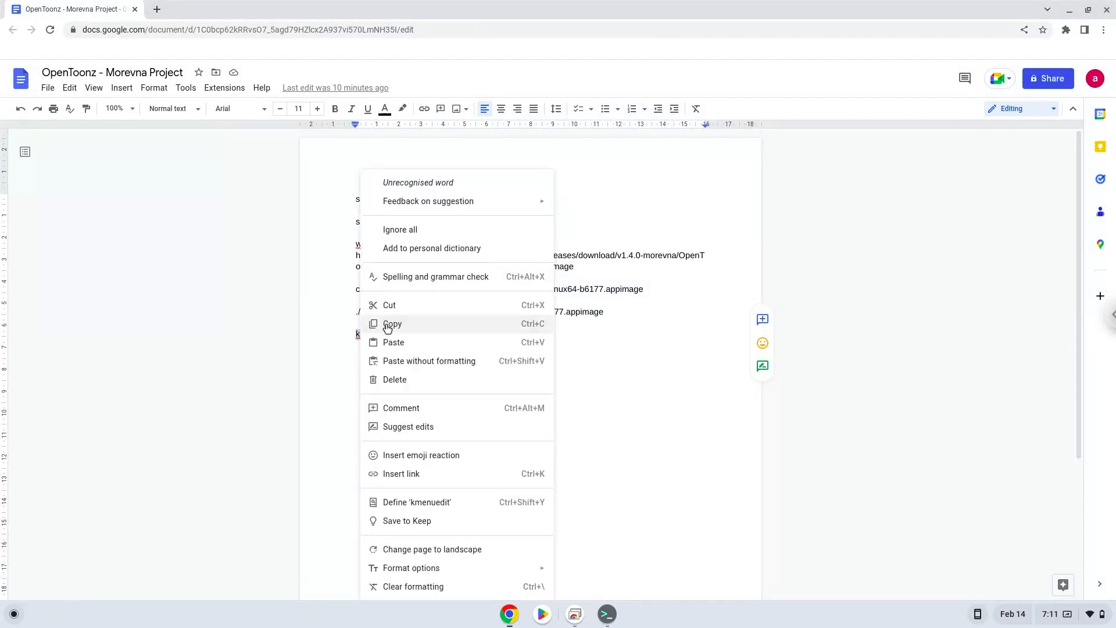
click(392, 323)
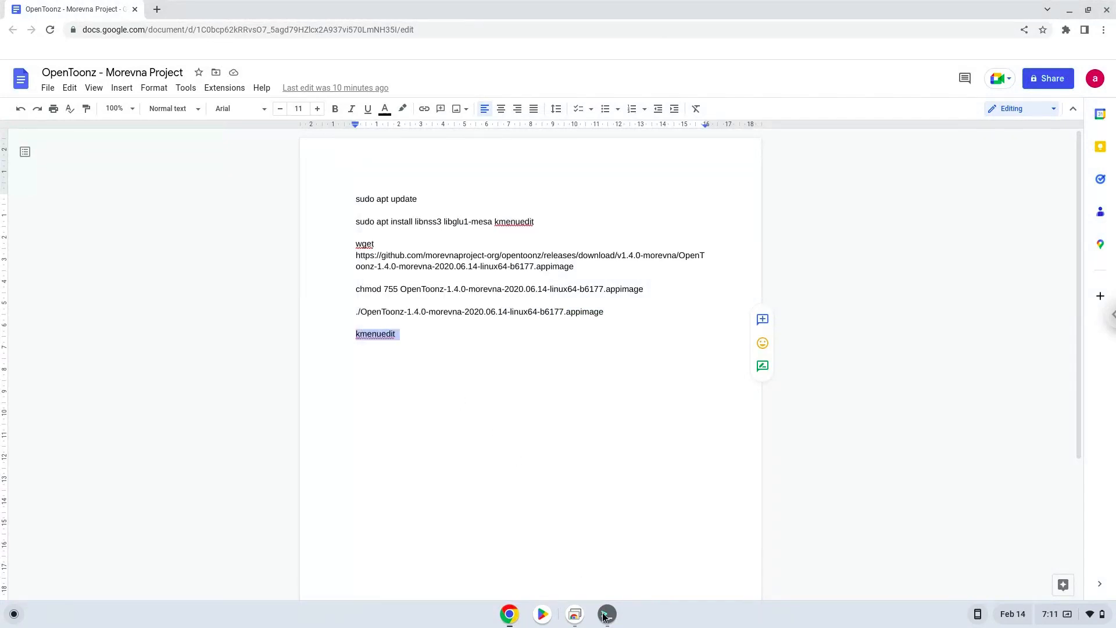
click(606, 614)
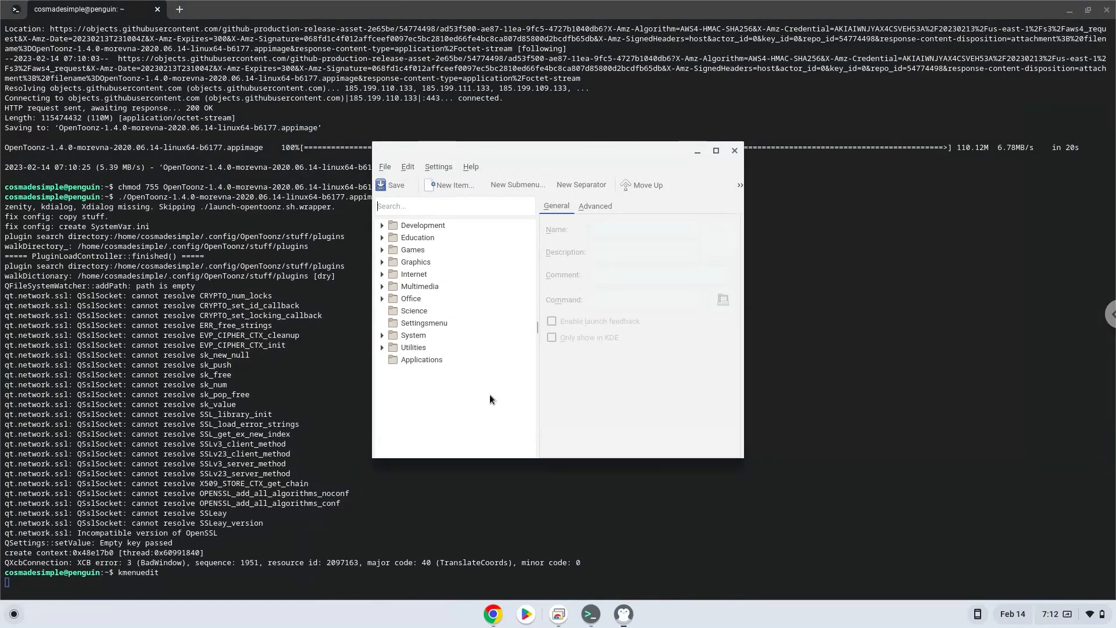
mouse_move(448, 345)
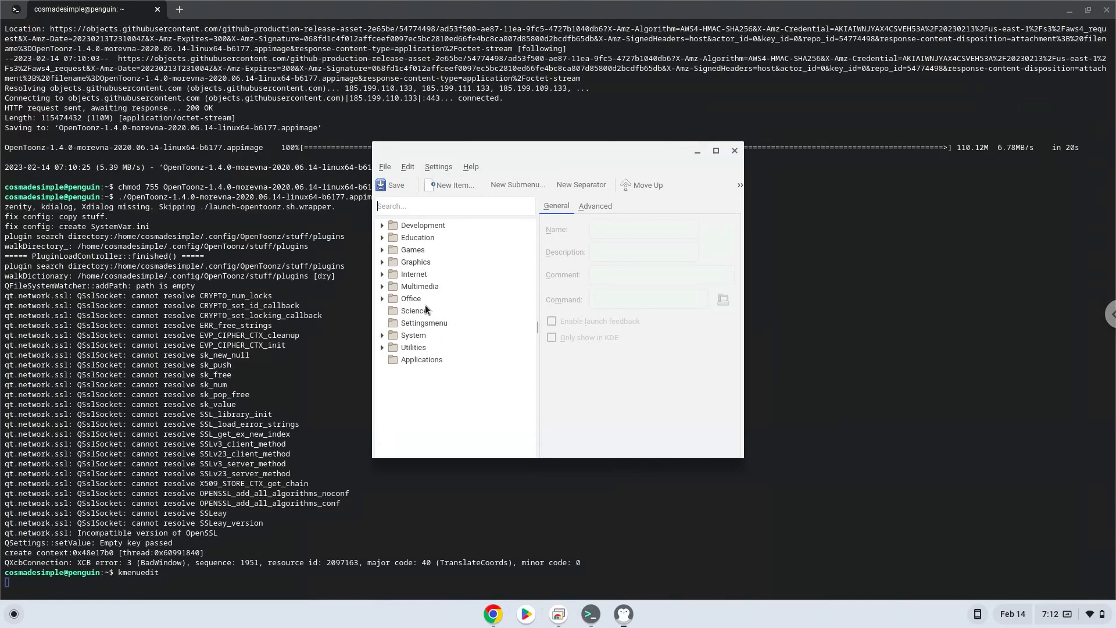
Create a new menu item named 'M-Opentoonz' inside the Graphics folder
click(416, 263)
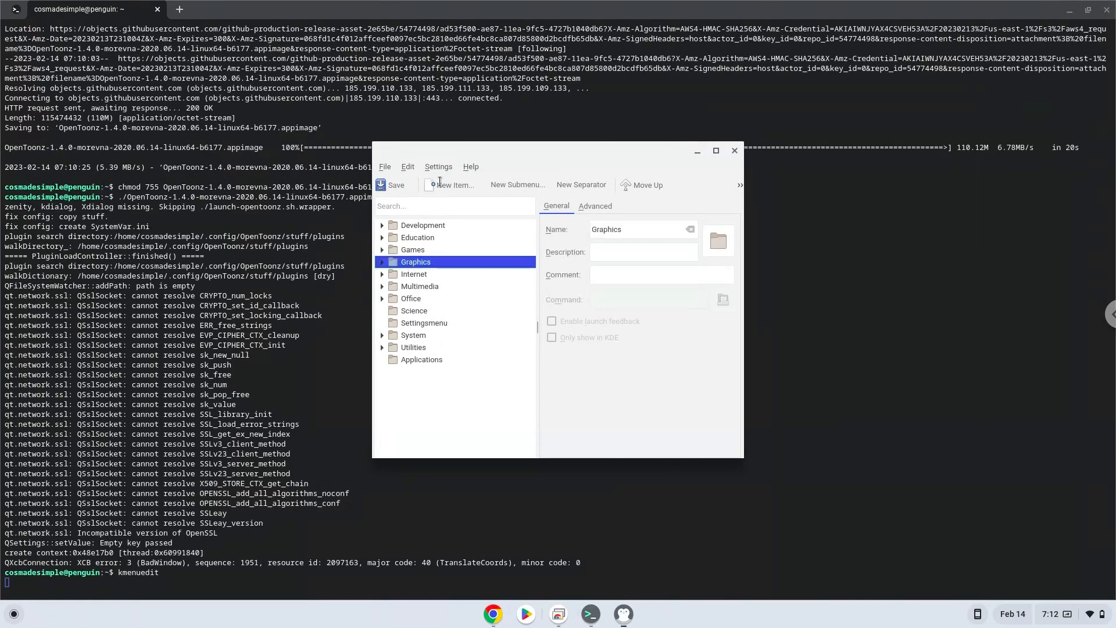
click(454, 184)
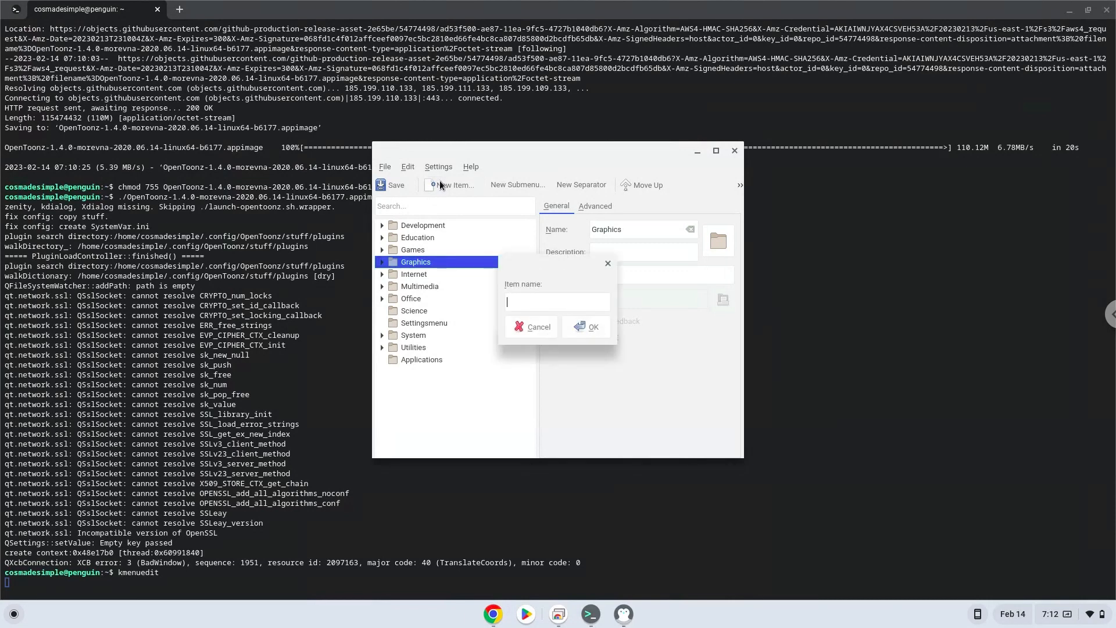
text(M)
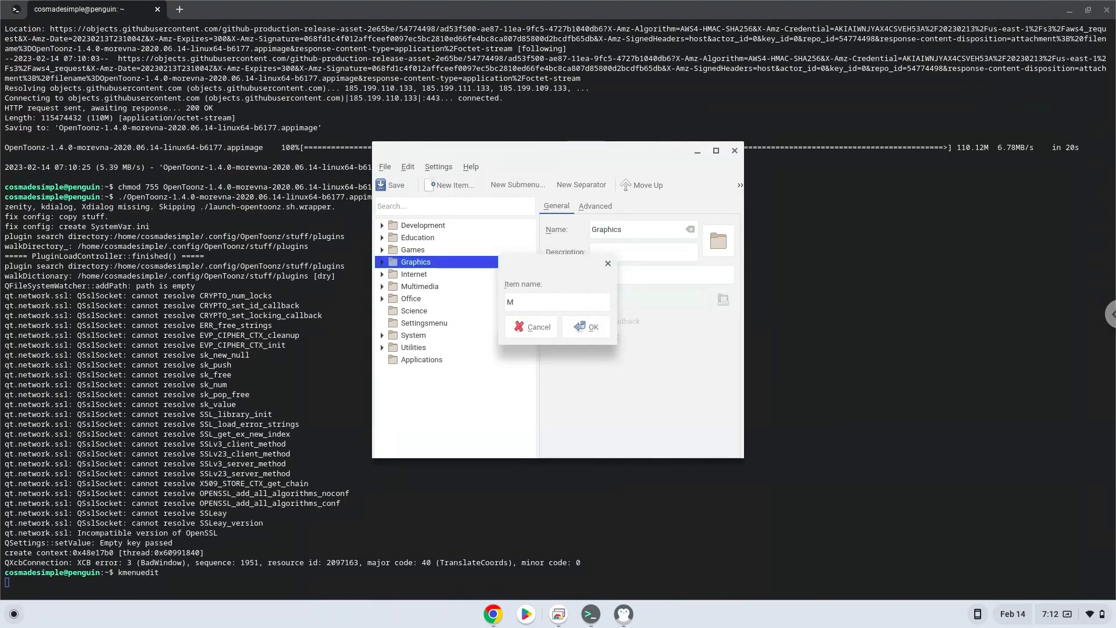
text(-)
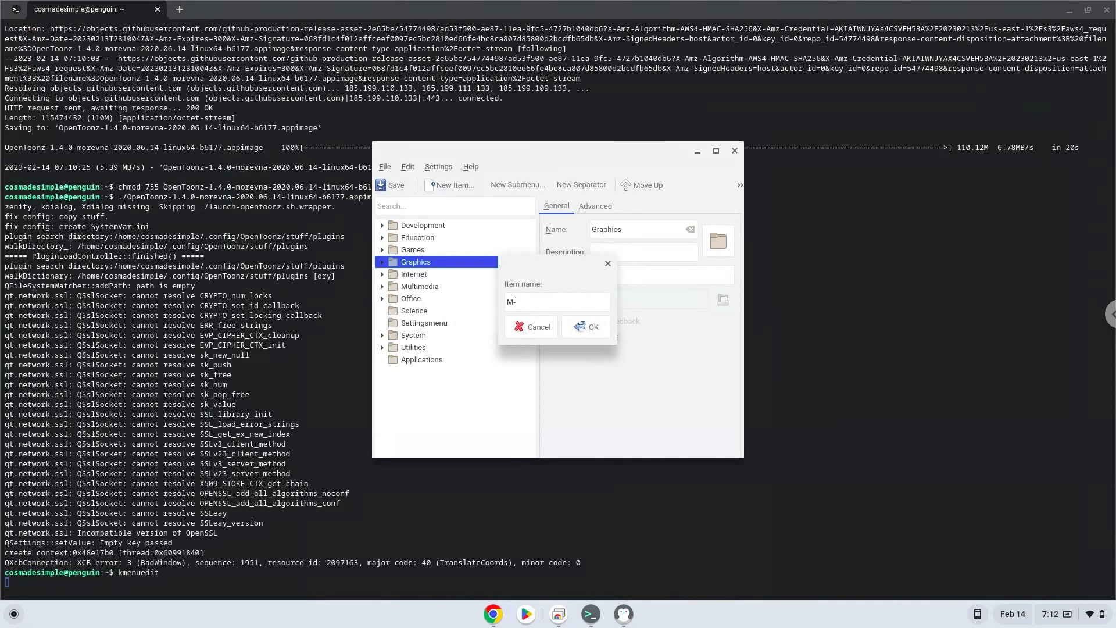
text(Open)
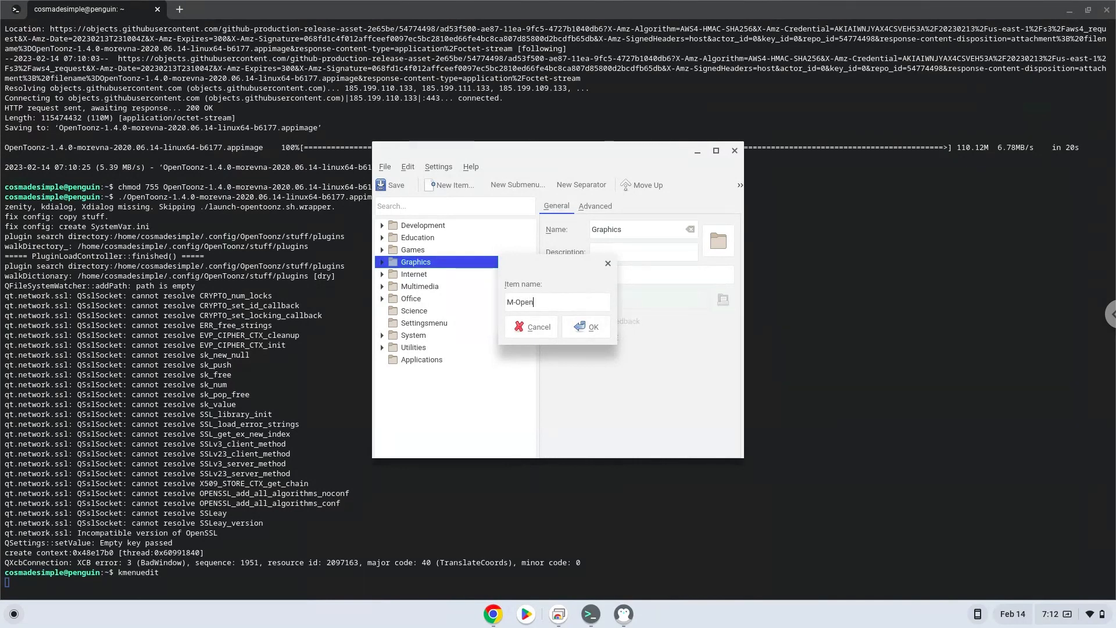
text(toonz)
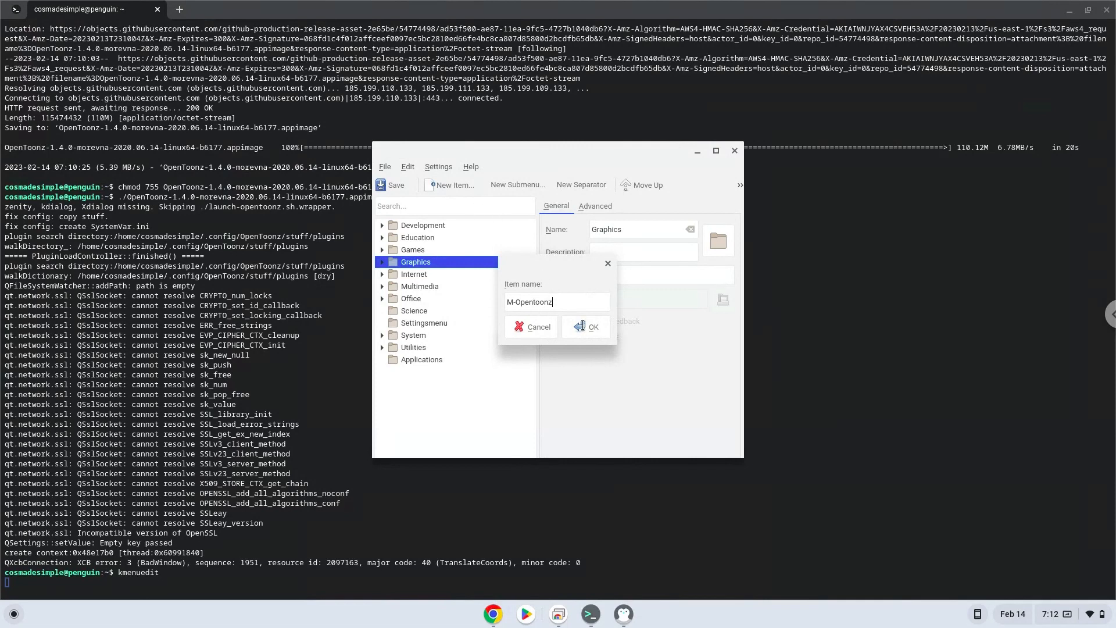
click(587, 326)
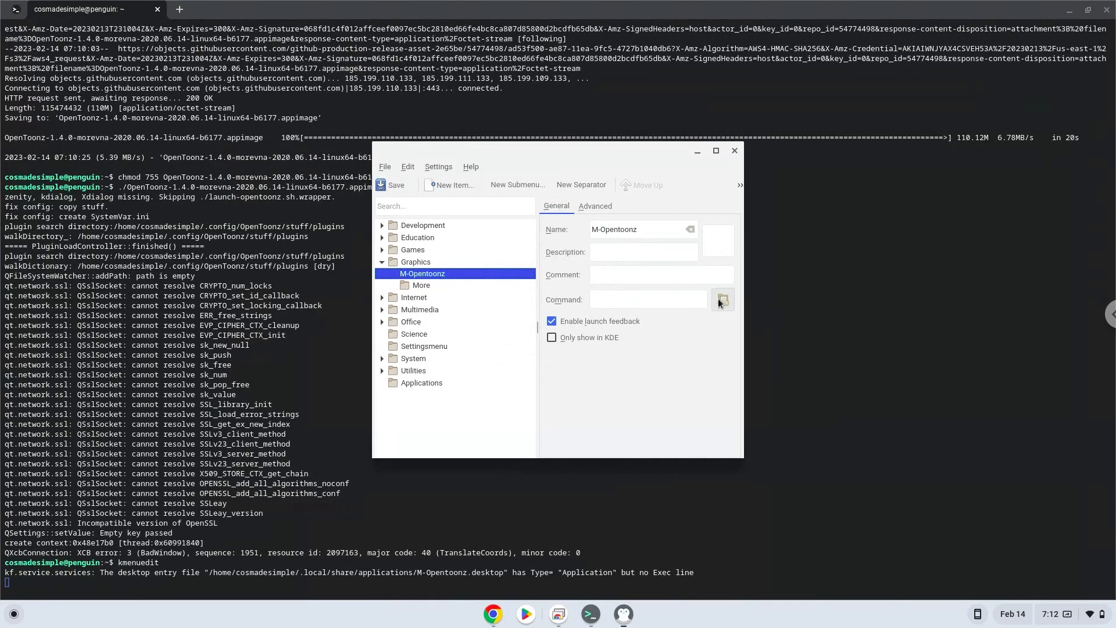
Point the entry's command at the OpenToonz AppImage and save the menu
click(722, 299)
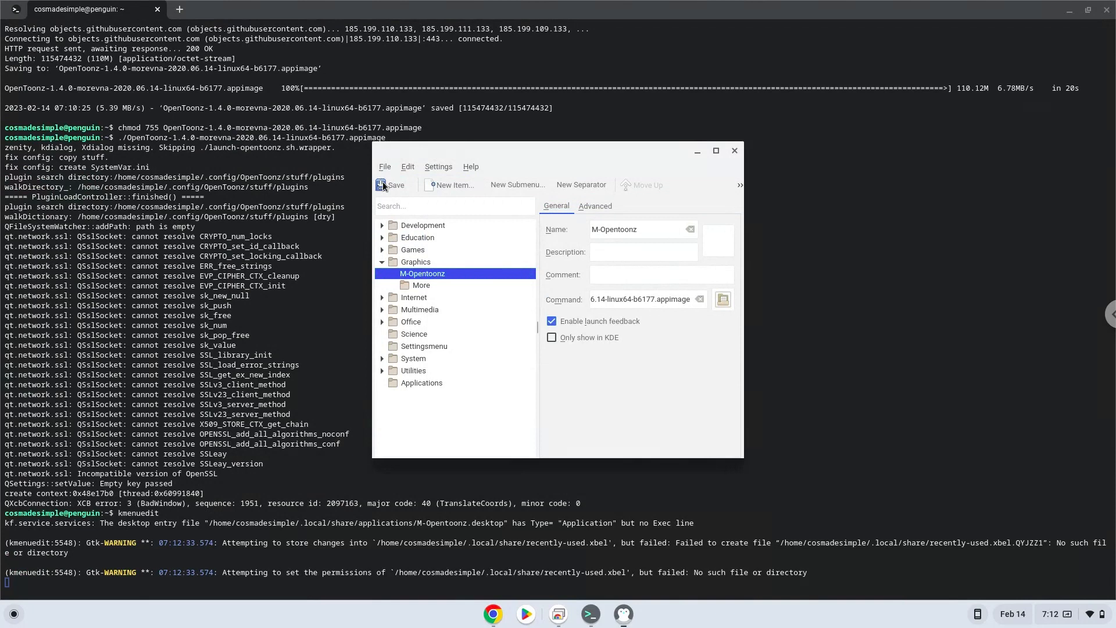
click(391, 184)
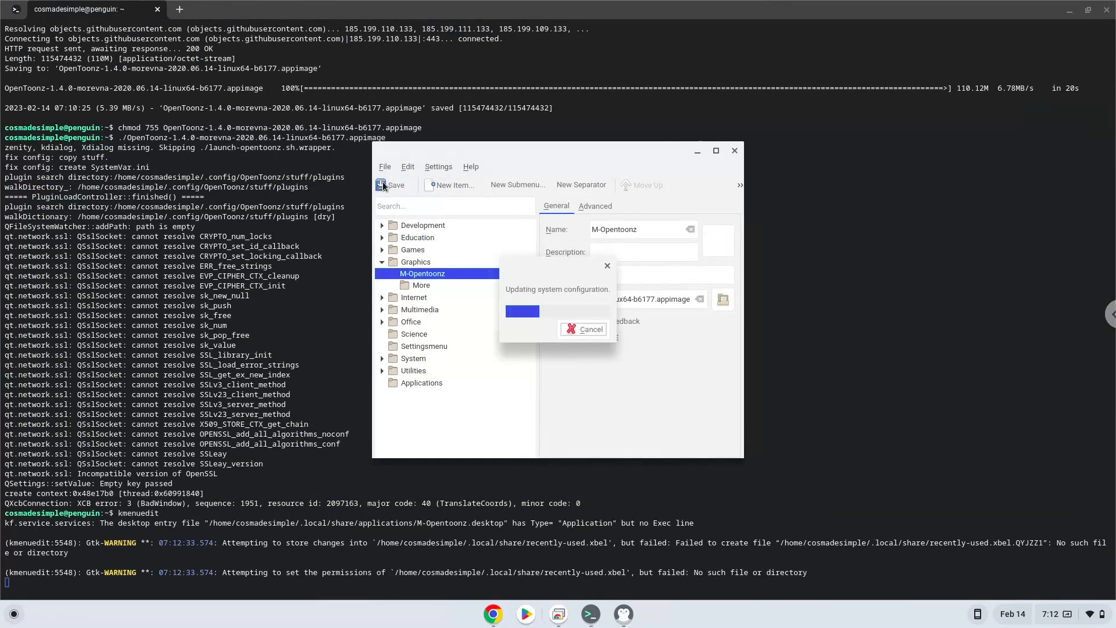